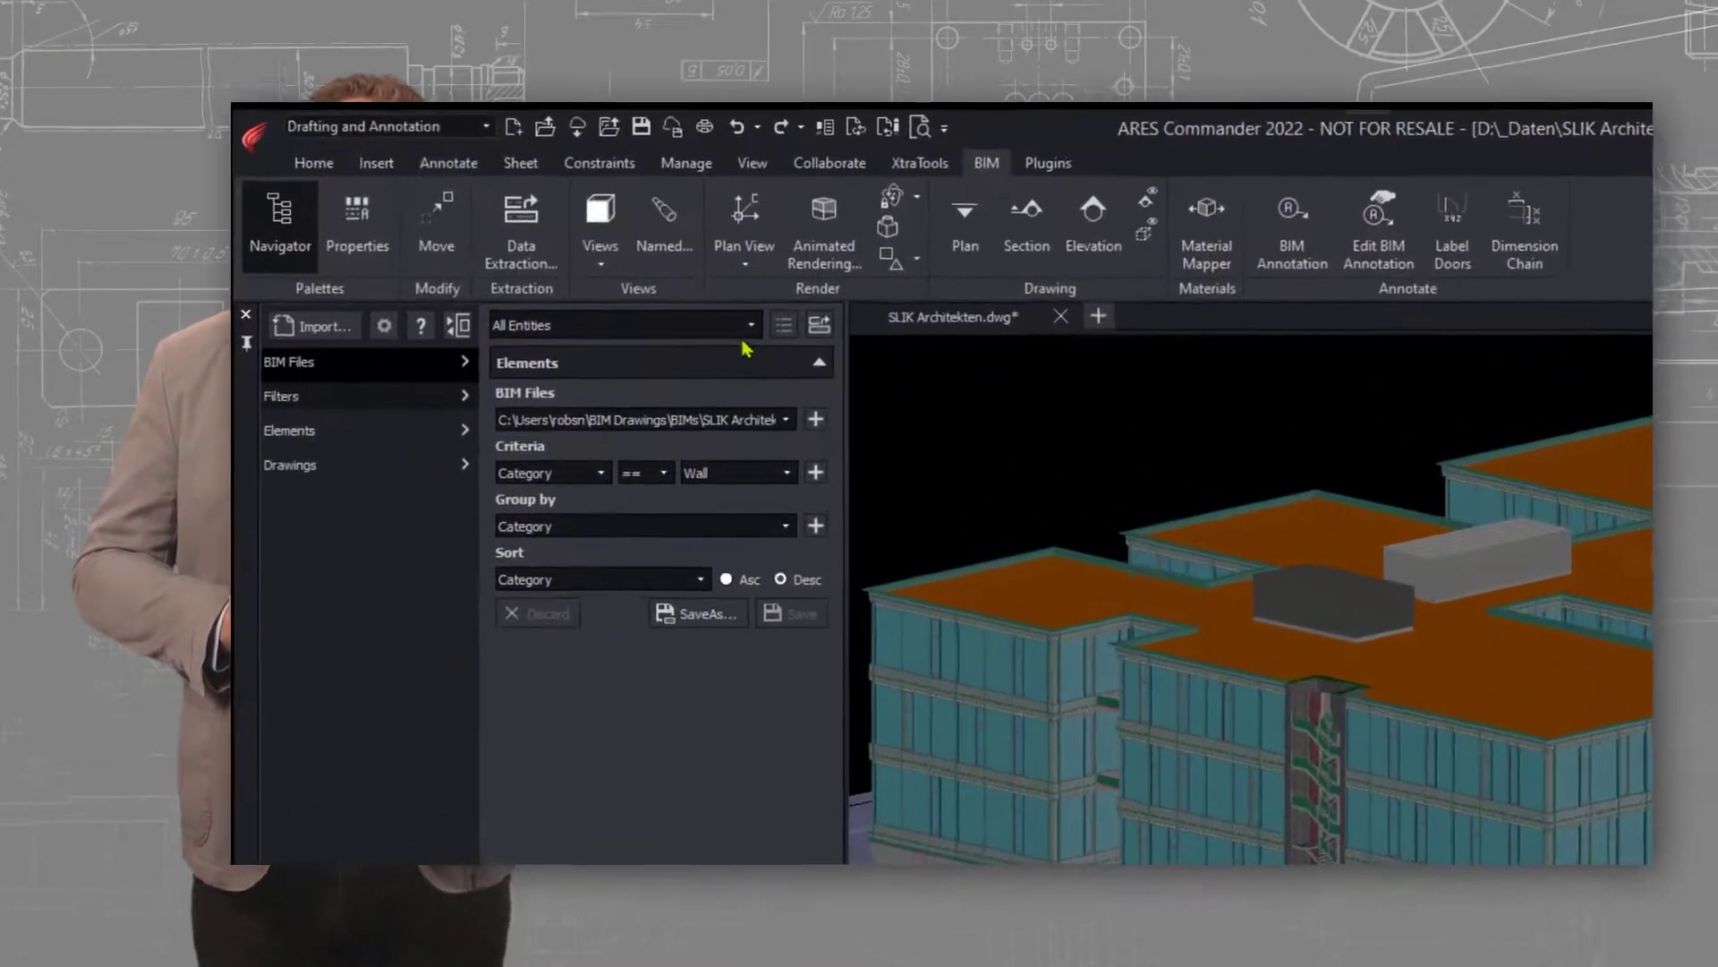
Apply the saved BUILDING filter set from the BIM Navigator filter list
{"action": "left_click", "coordinate": [750, 324]}
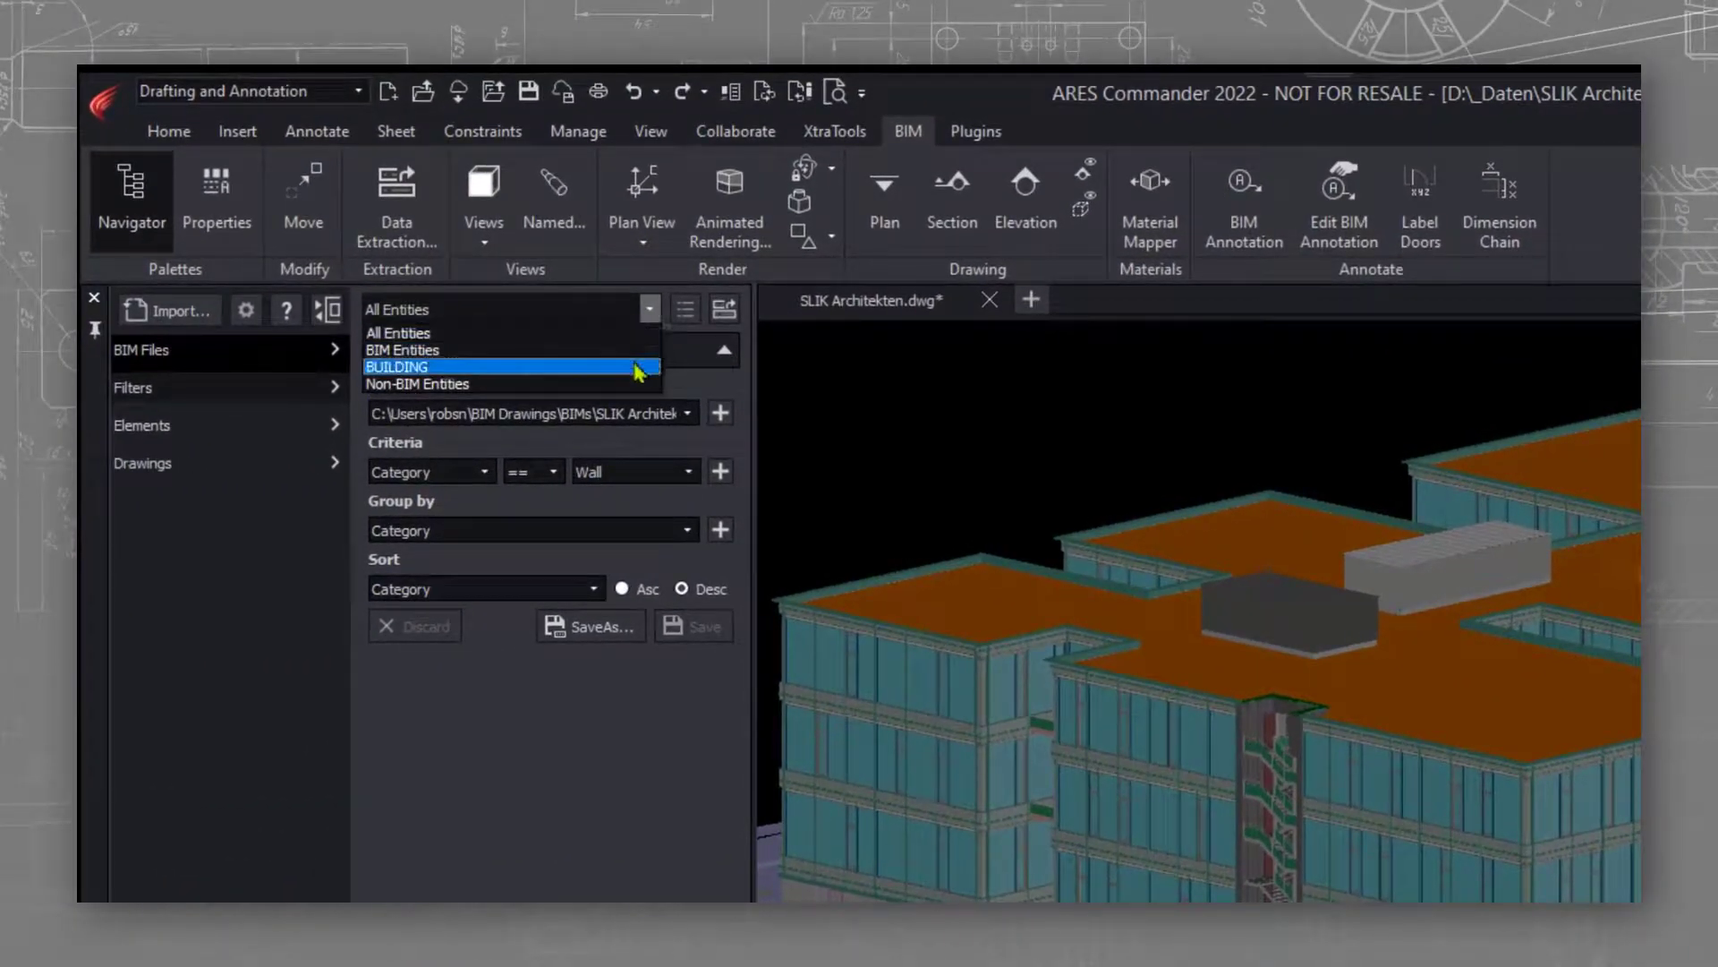
{"action": "left_click", "coordinate": [397, 366]}
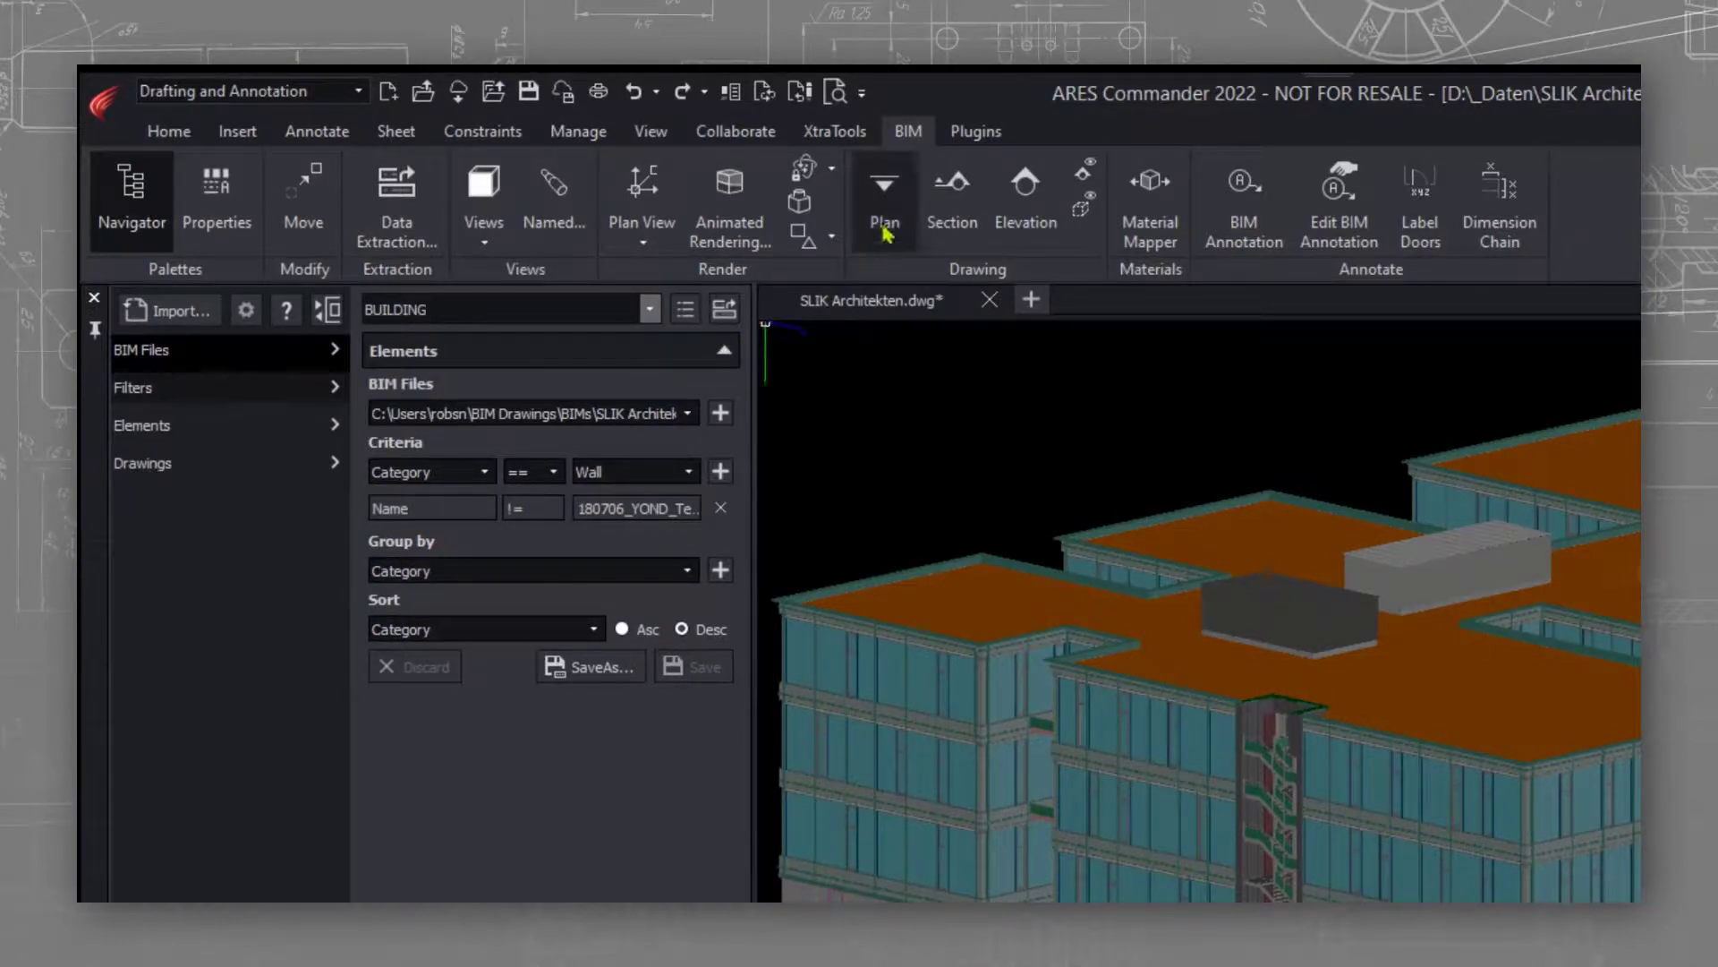
{"action": "mouse_move", "coordinate": [951, 197]}
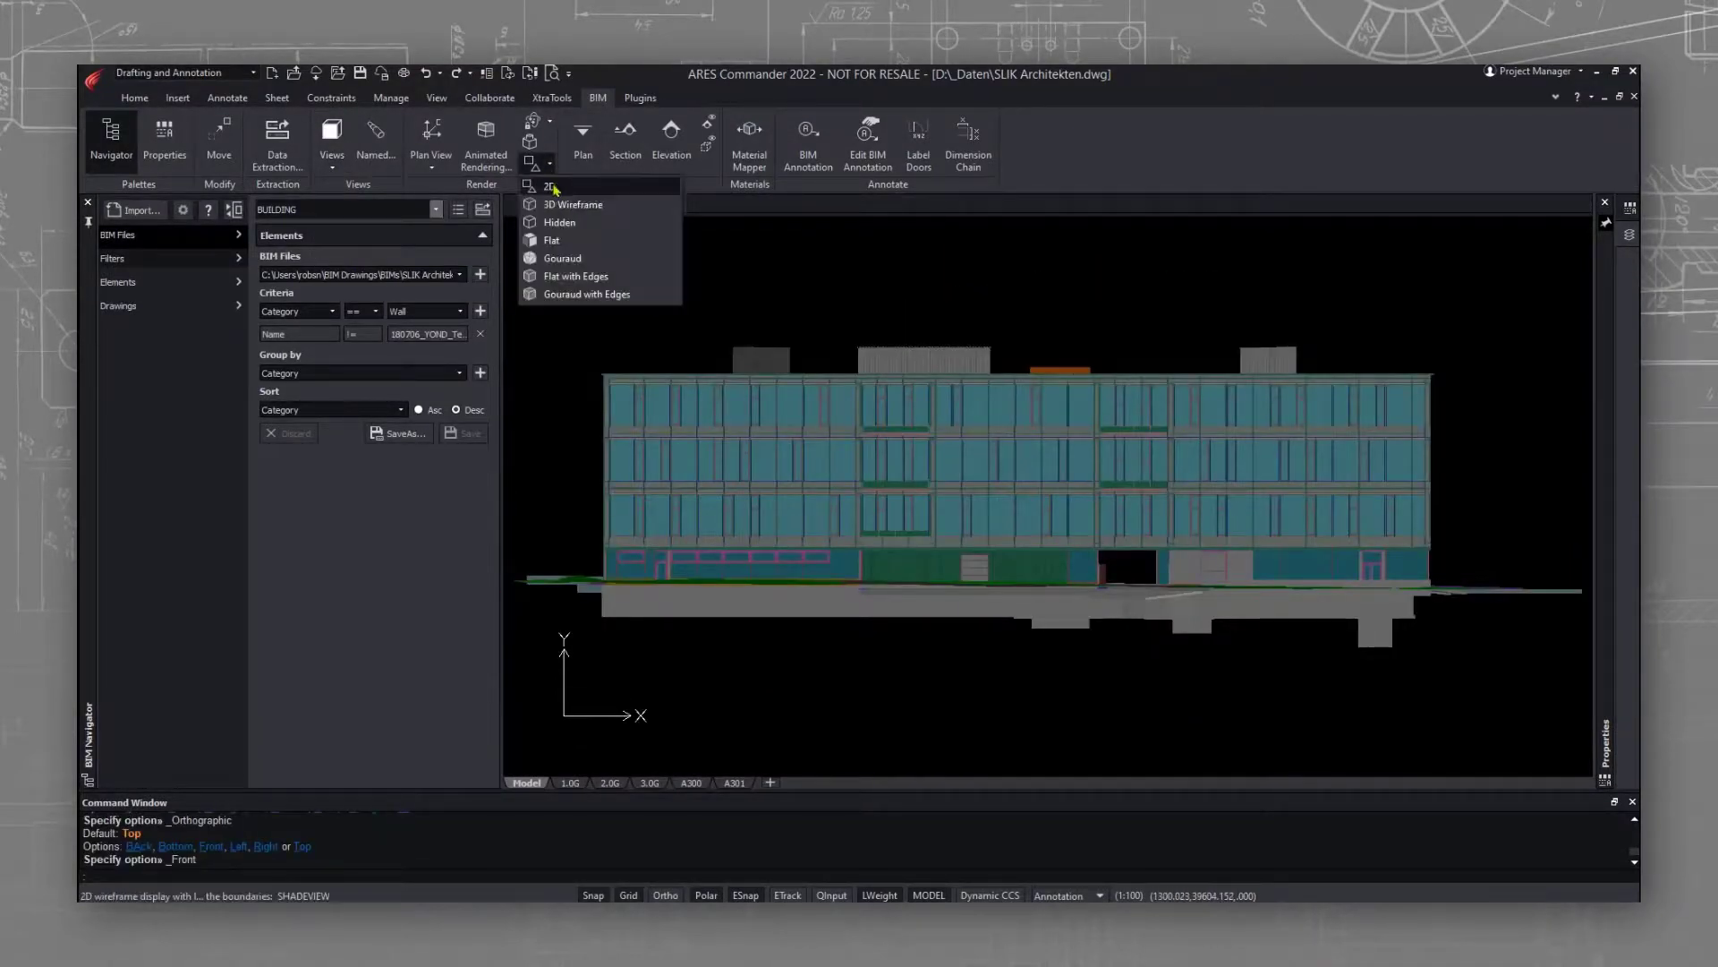
Switch the model to 2D Wireframe and show the Drawings list with the new 1.OG plan
{"action": "left_click", "coordinate": [550, 186]}
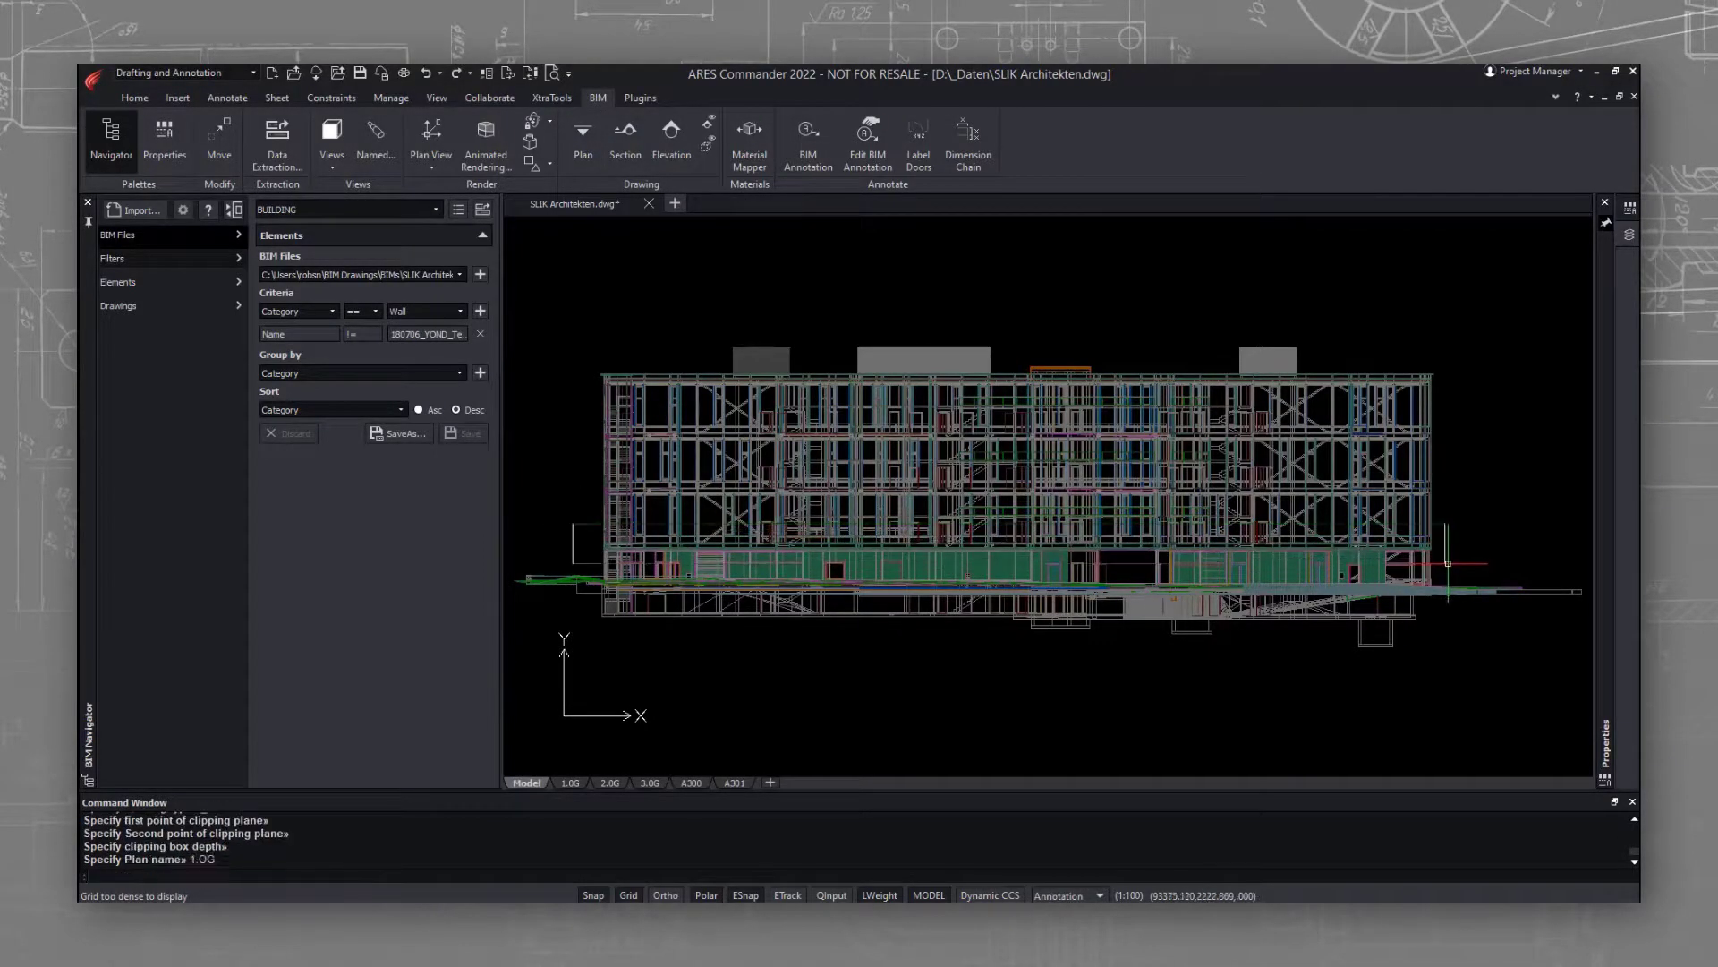
{"action": "left_click", "coordinate": [118, 306]}
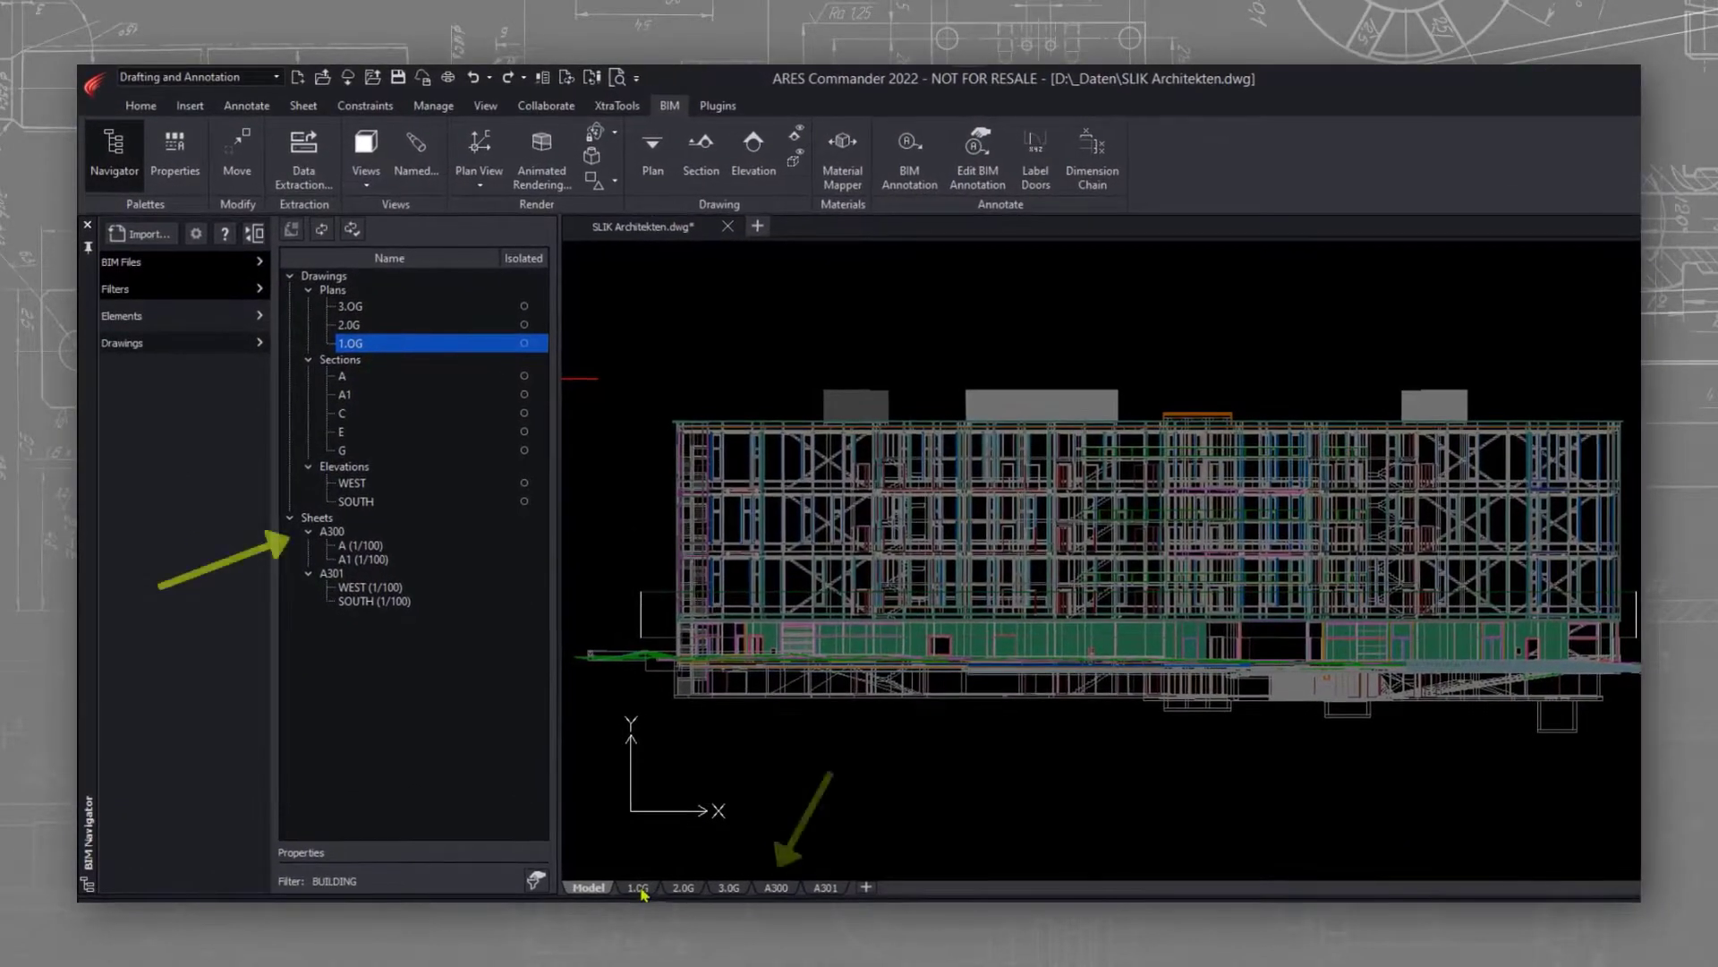
Switch to the 1.OG sheet layout tab
{"action": "left_click", "coordinate": [776, 888]}
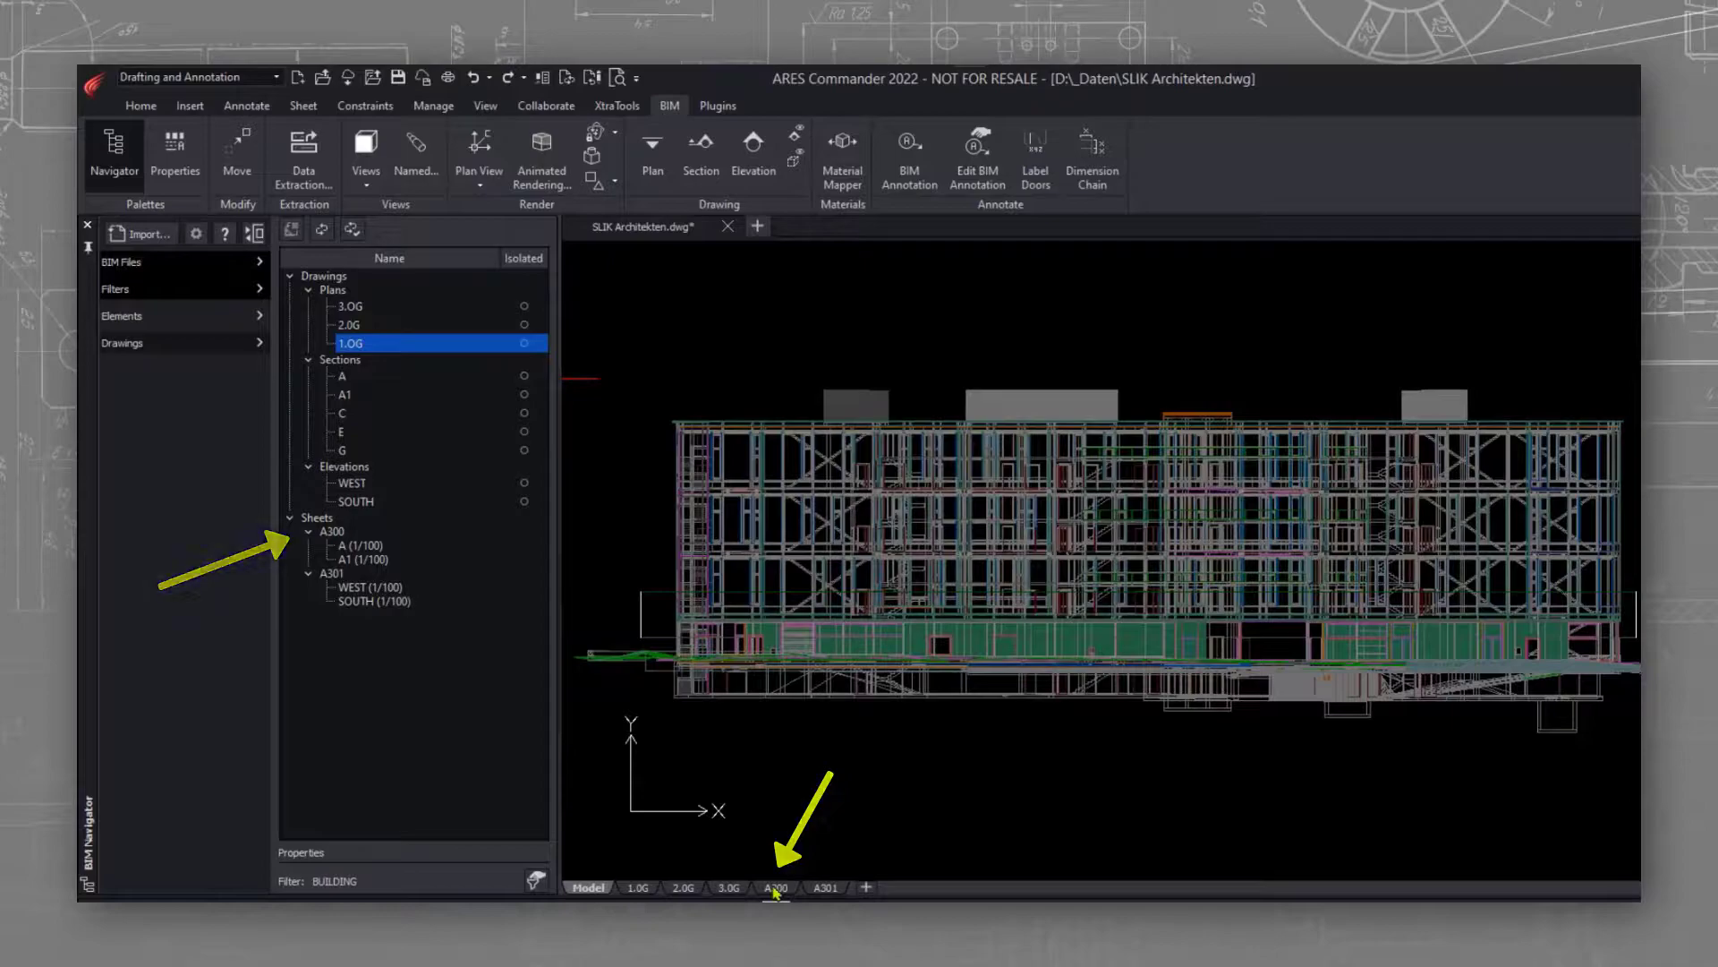
{"action": "left_click", "coordinate": [776, 888]}
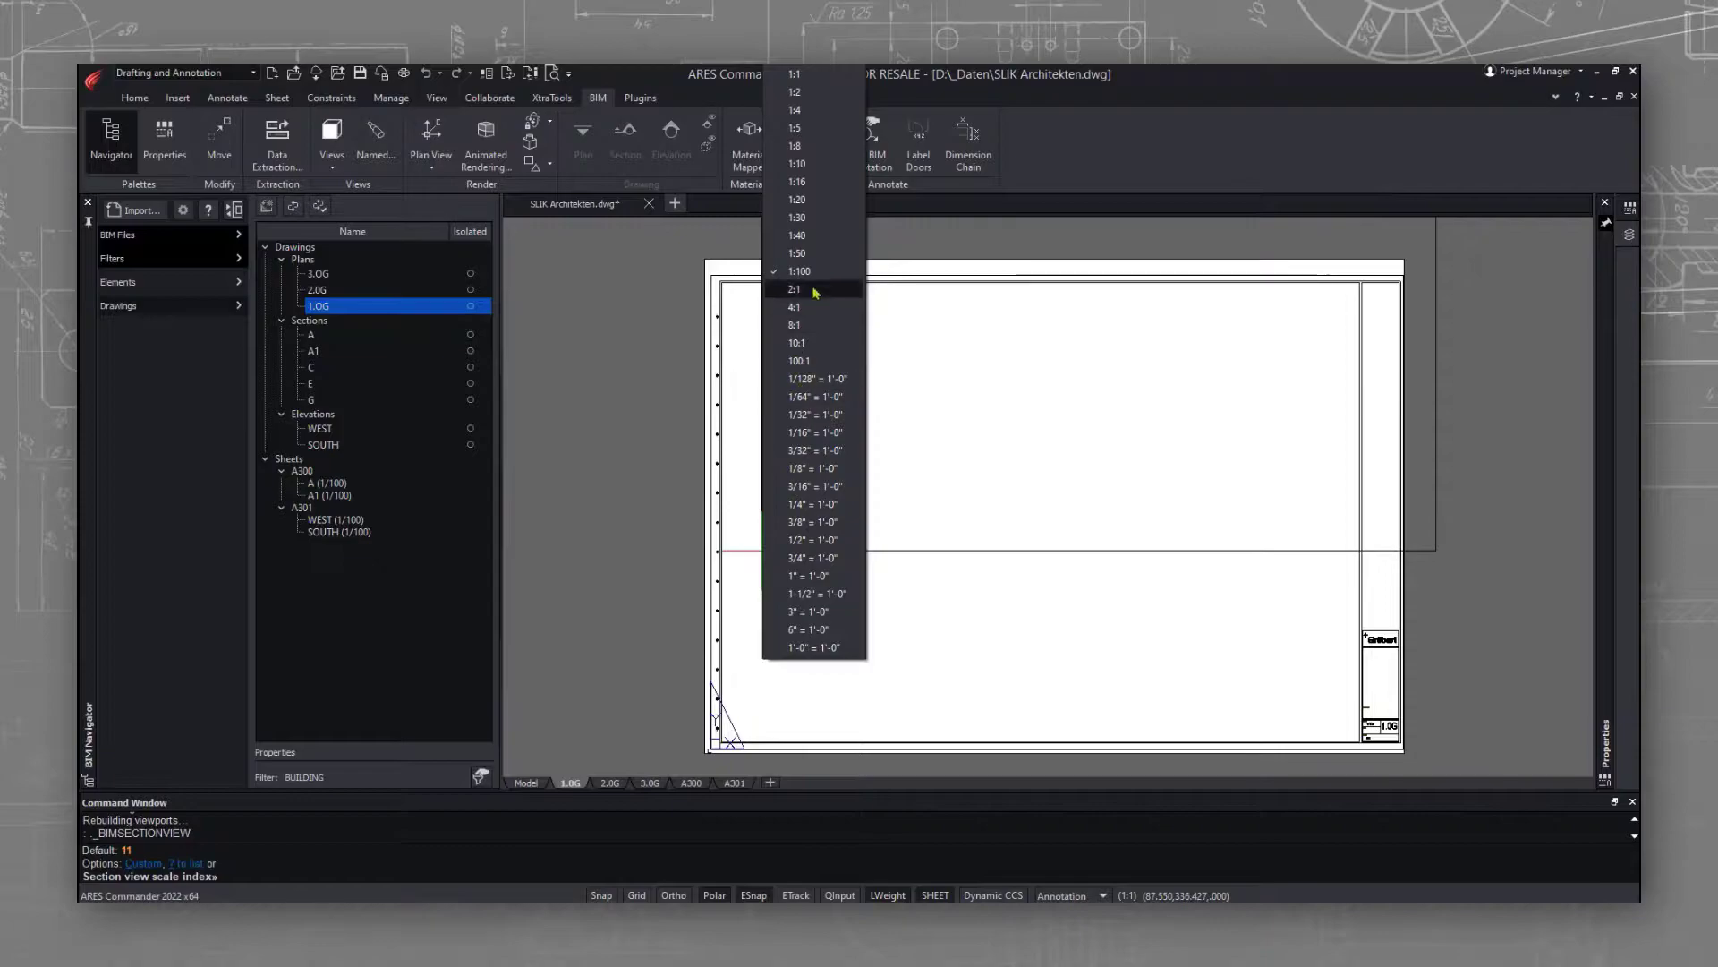
Choose the view scale for the 1.OG plan placed on its sheet
{"action": "left_click", "coordinate": [799, 270]}
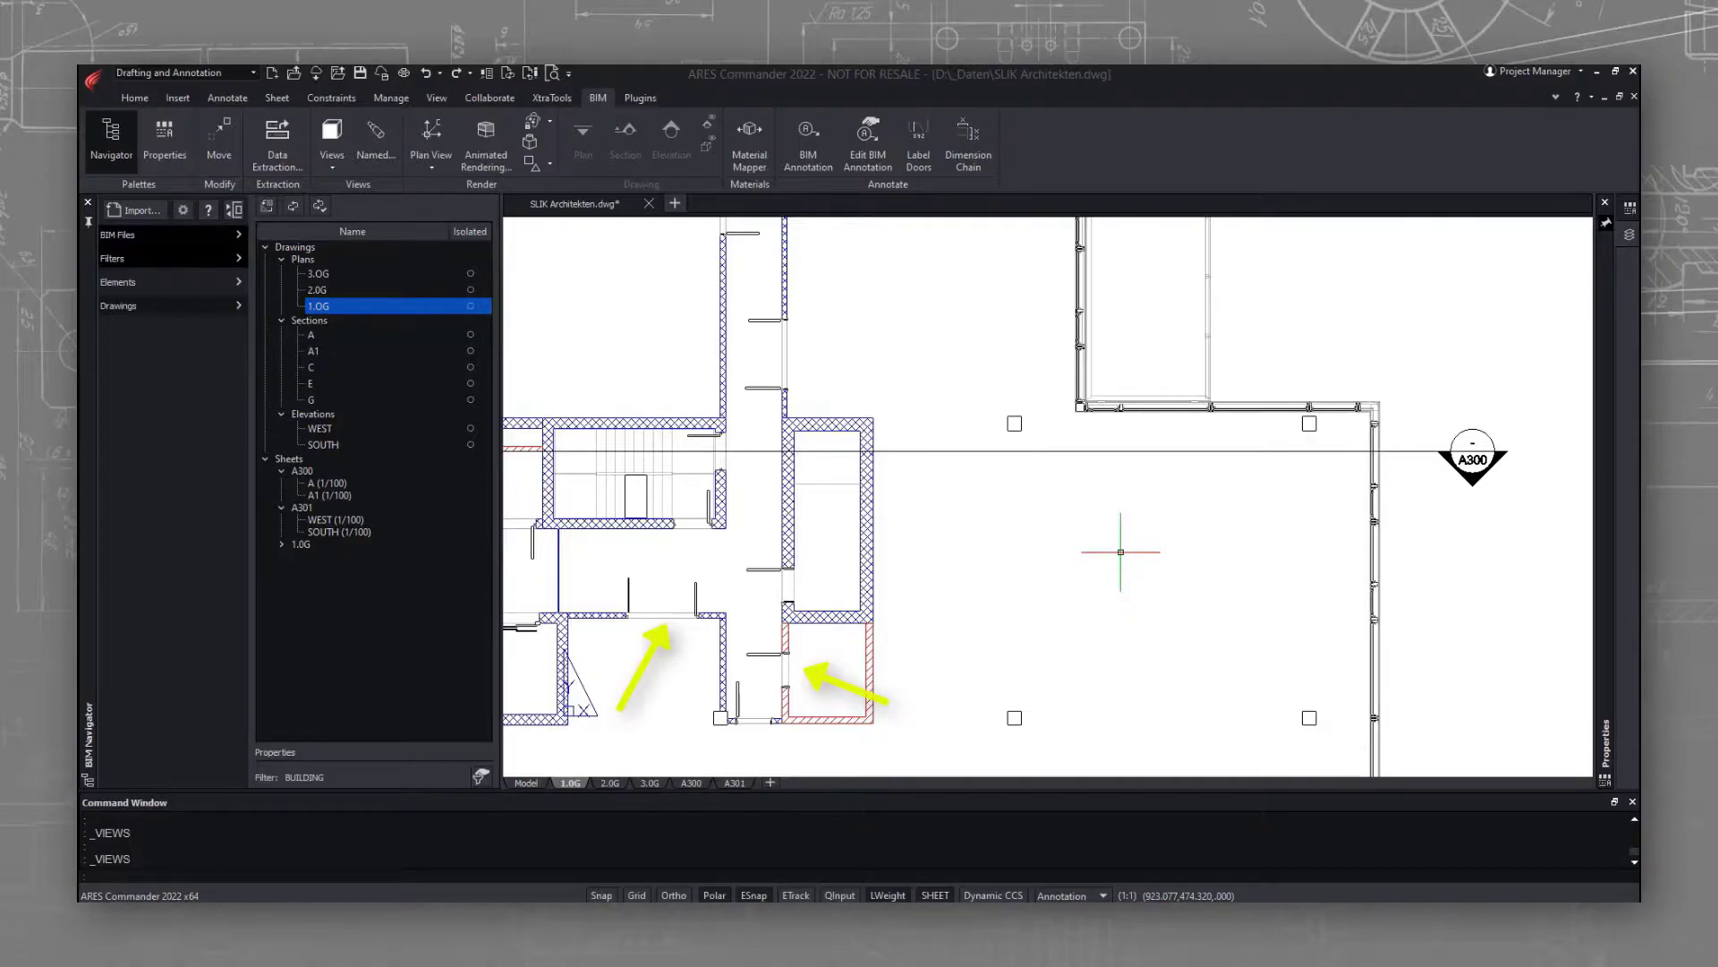
{"action": "mouse_move", "coordinate": [1046, 479]}
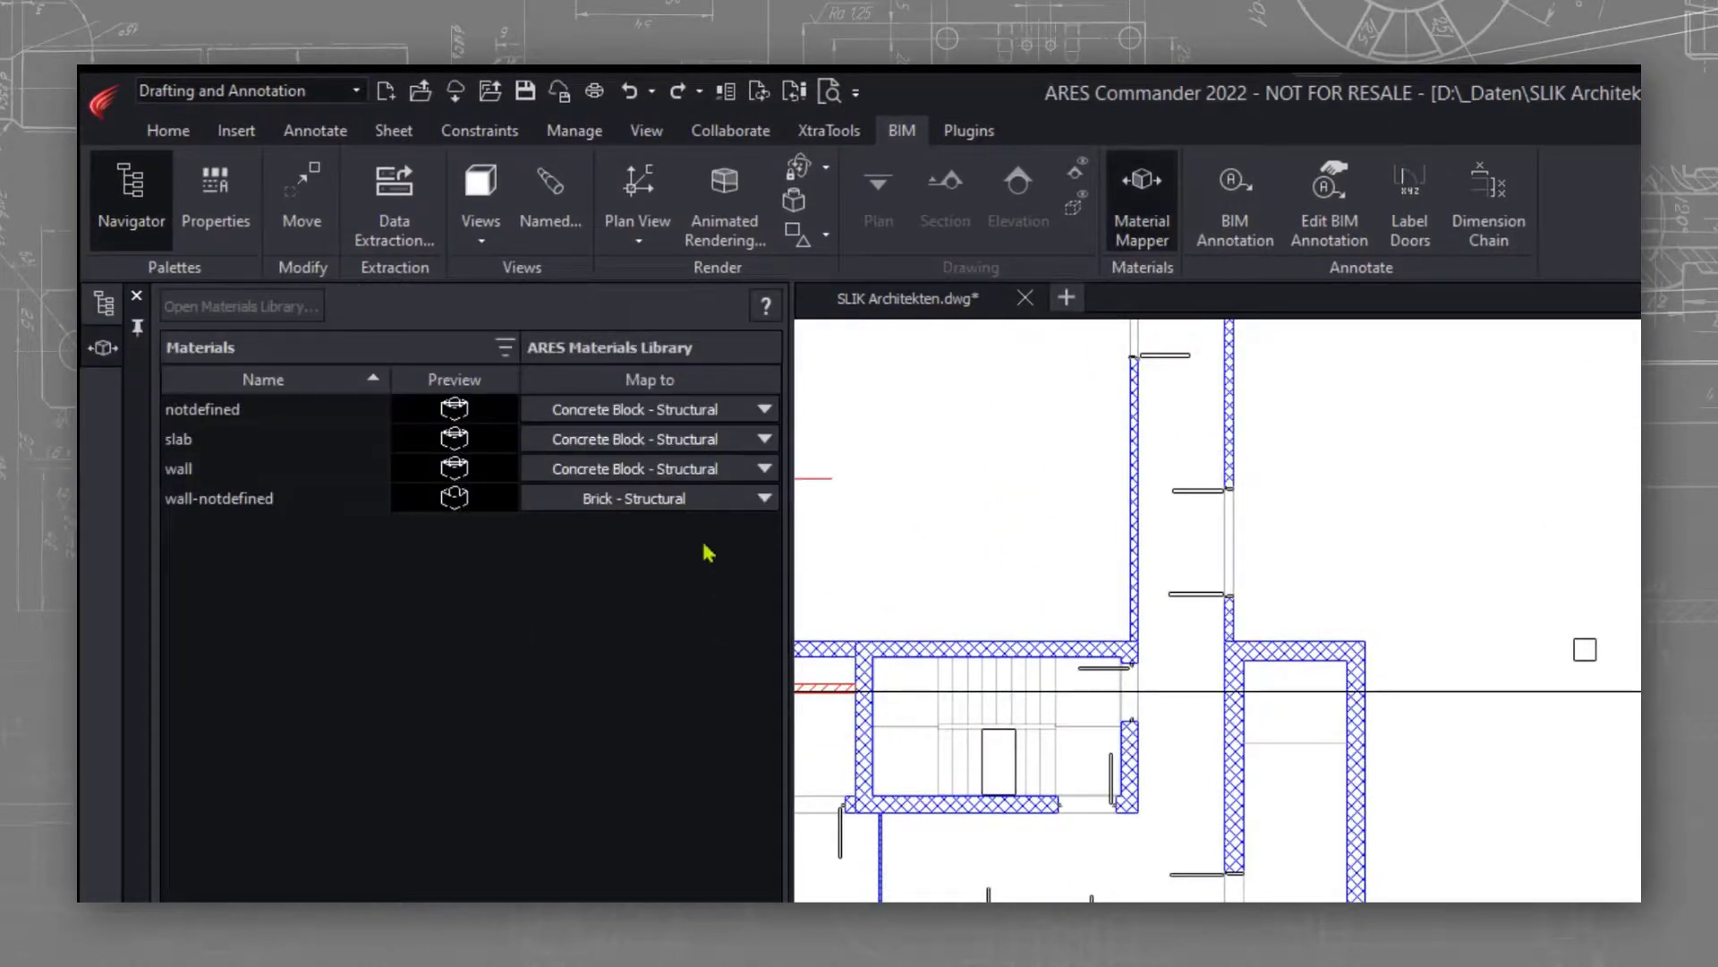
{"action": "left_click", "coordinate": [220, 468]}
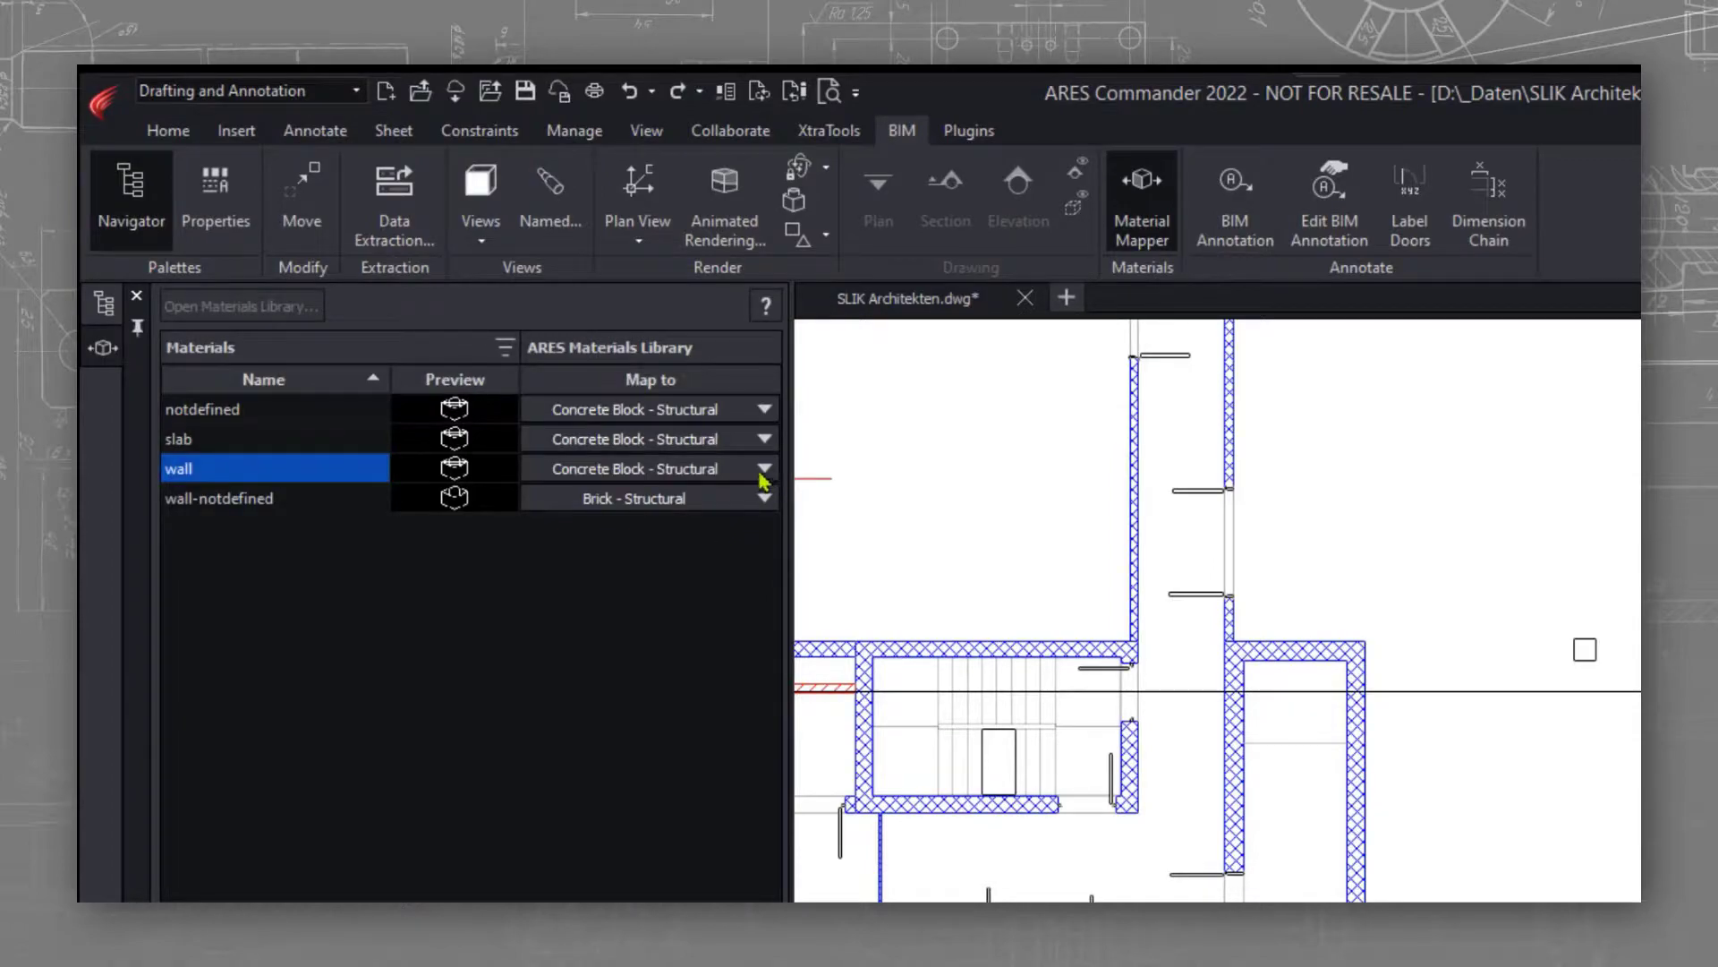
{"action": "left_click", "coordinate": [765, 468]}
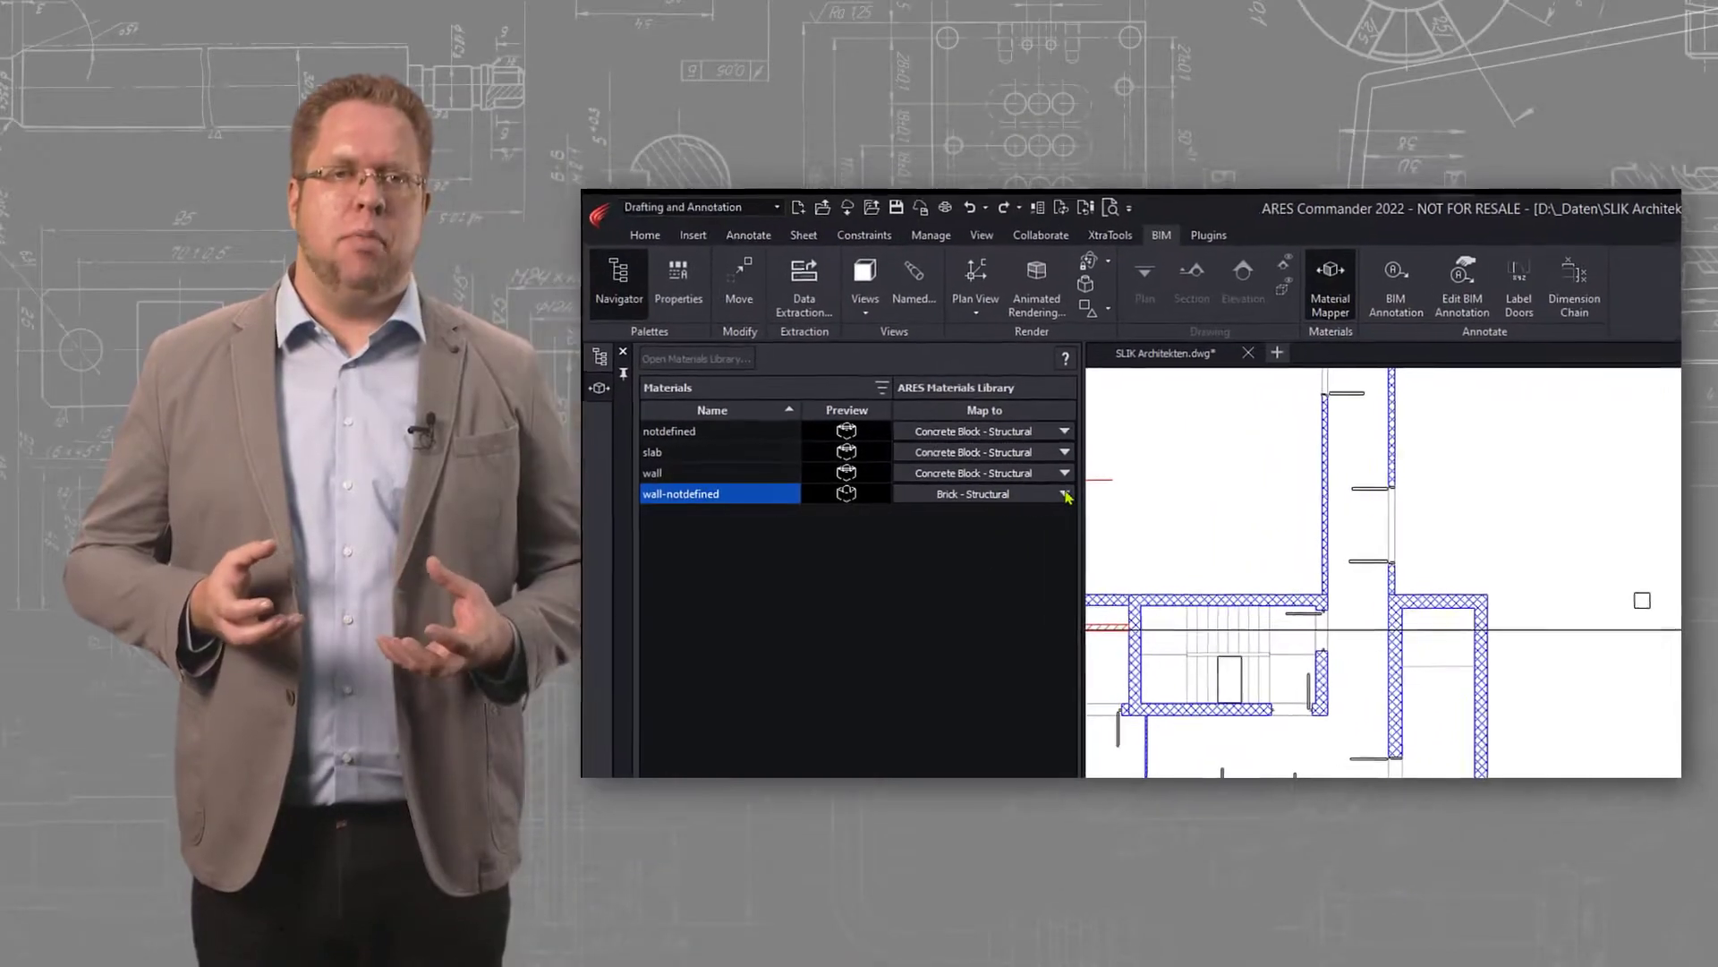
{"action": "left_click", "coordinate": [1061, 493]}
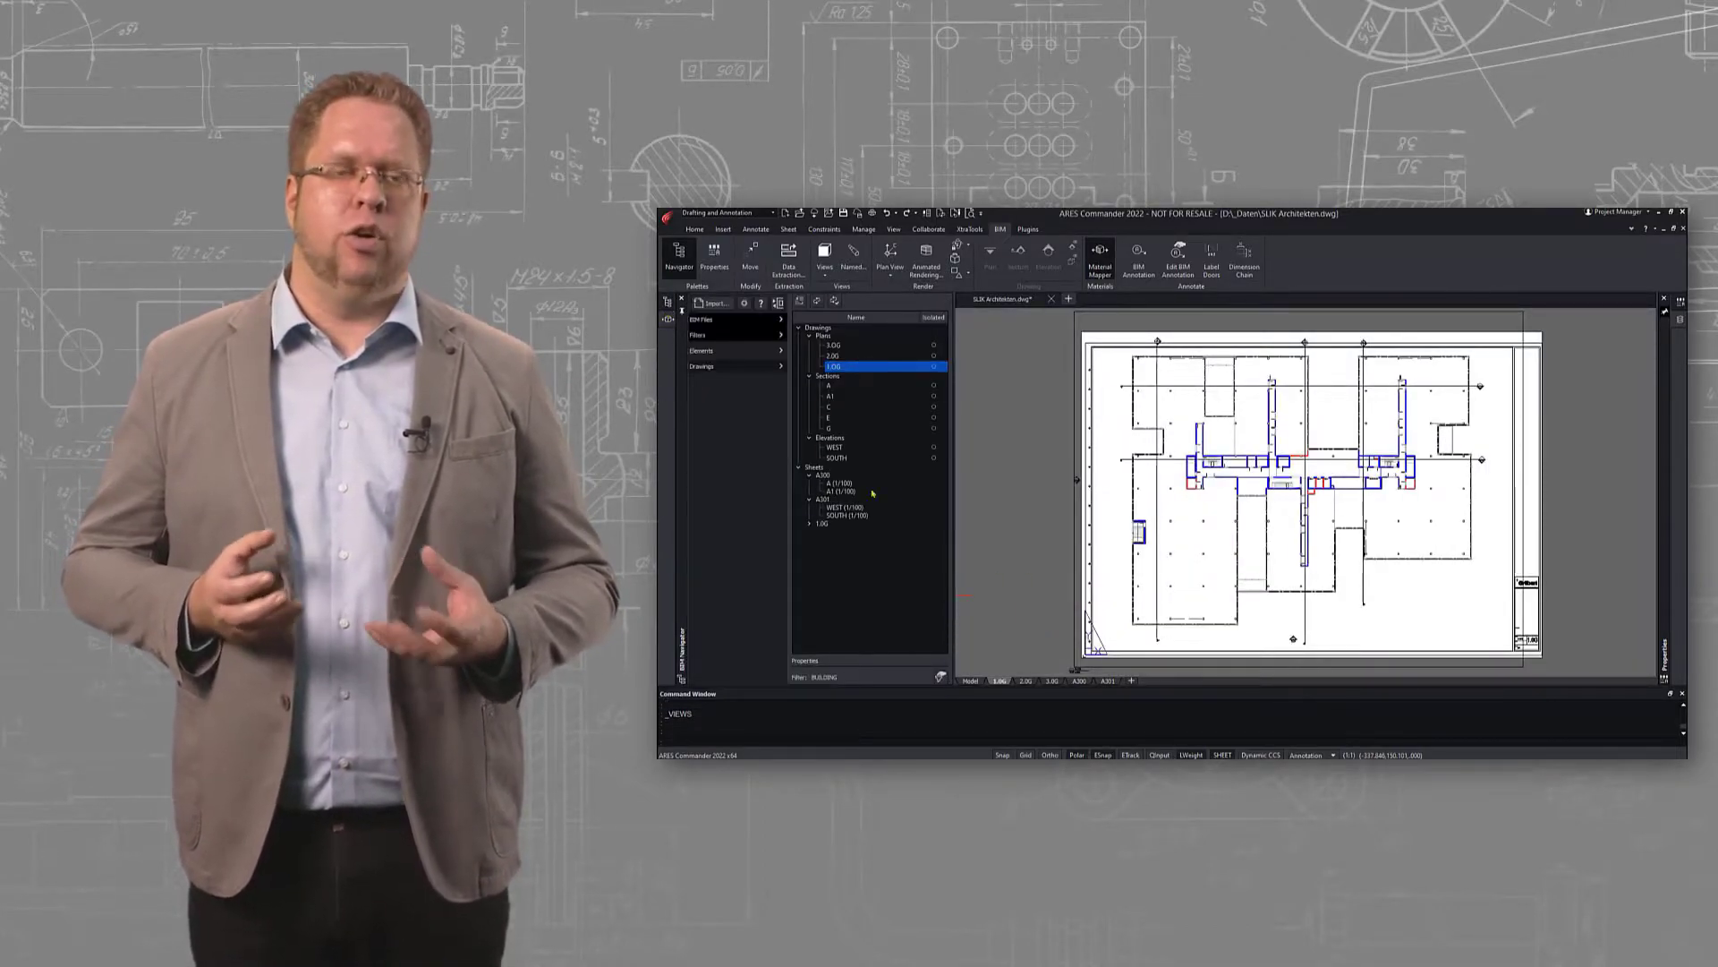
Select the 2.OG plan in the Drawings list to view it in model space
{"action": "left_click", "coordinate": [865, 356]}
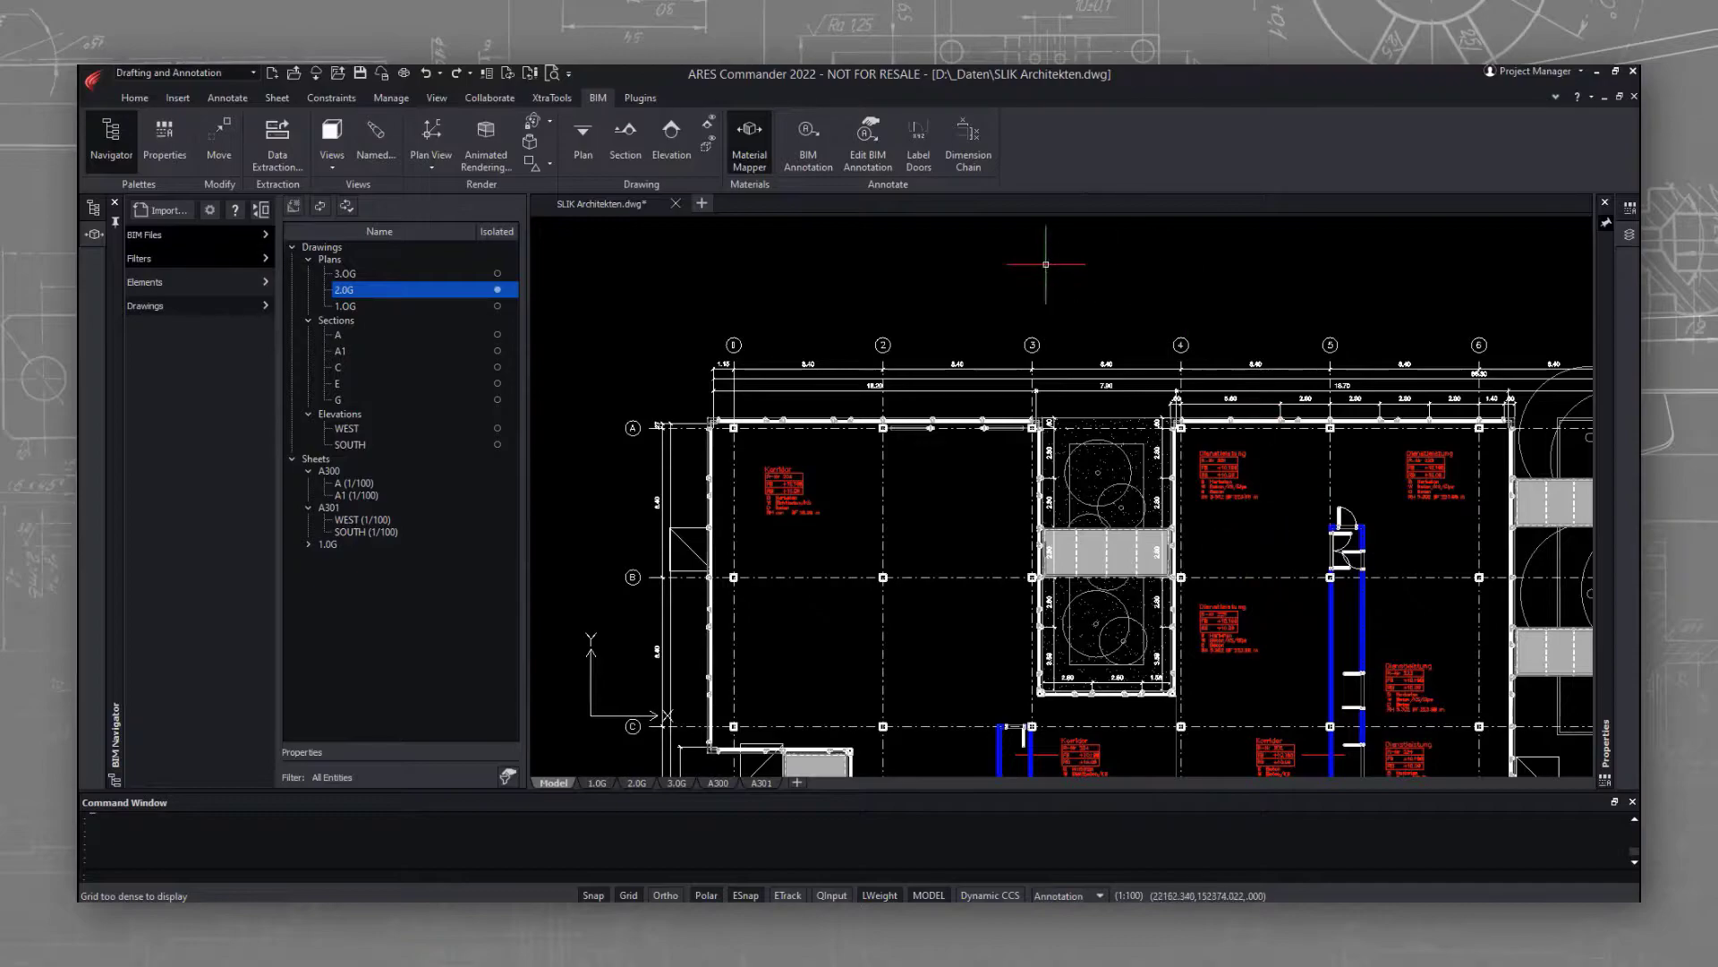
{"action": "mouse_move", "coordinate": [918, 137]}
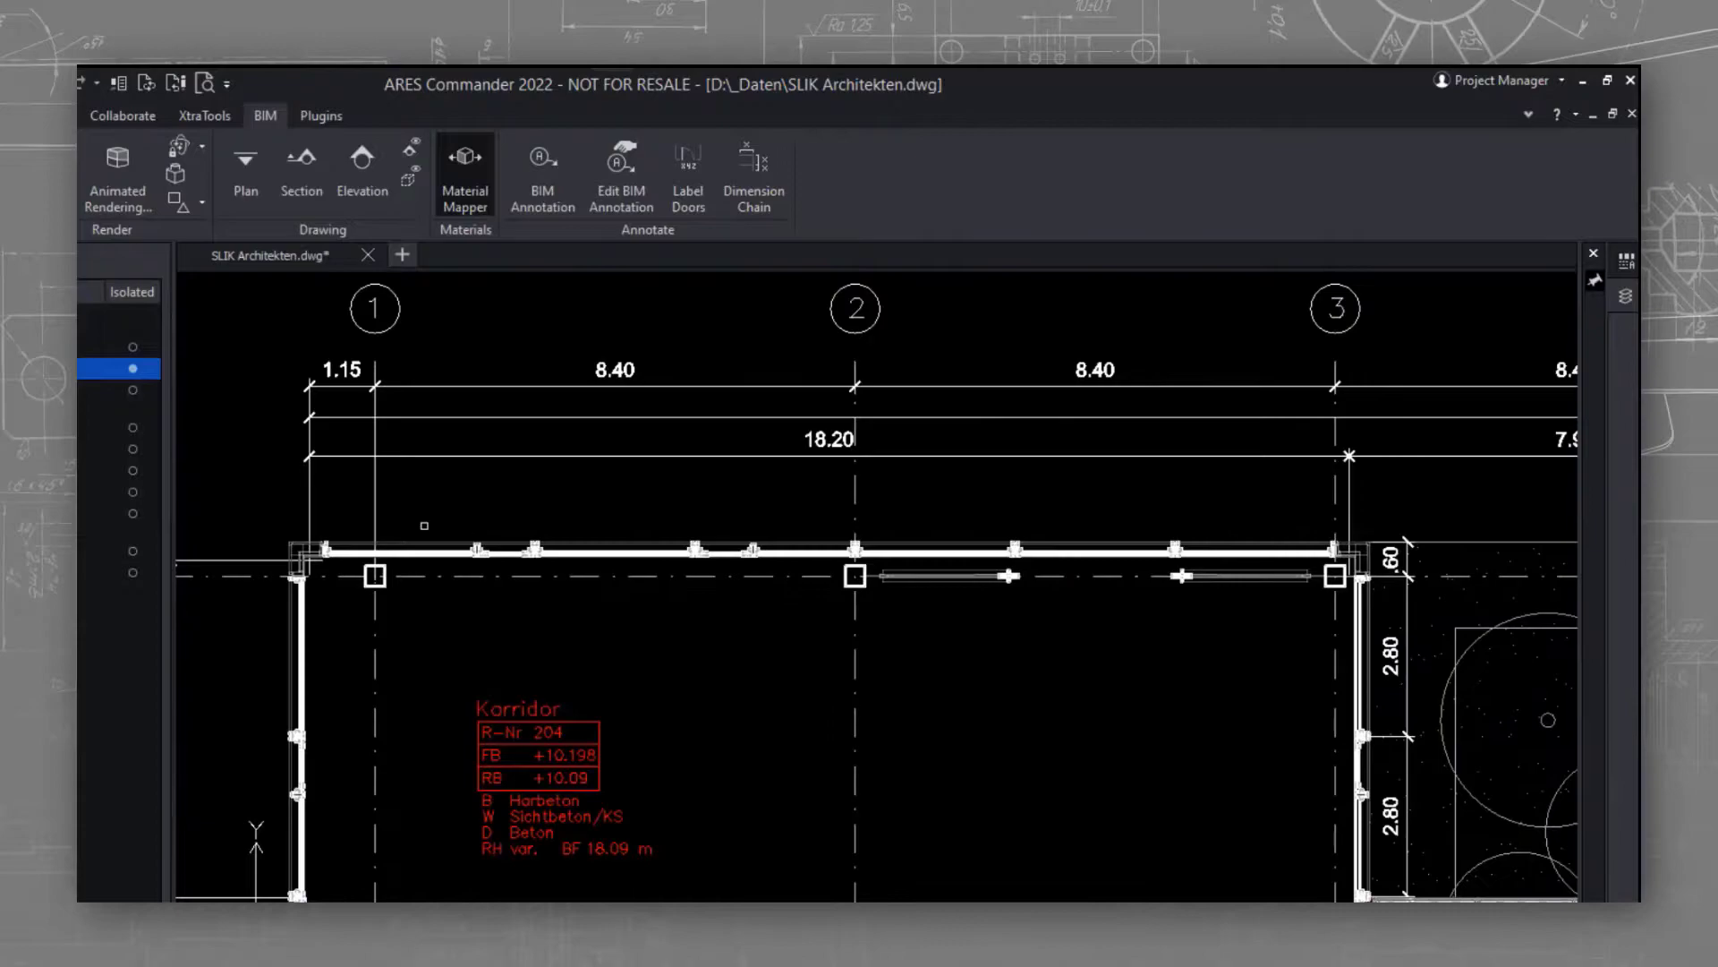
{"action": "left_click", "coordinate": [410, 547]}
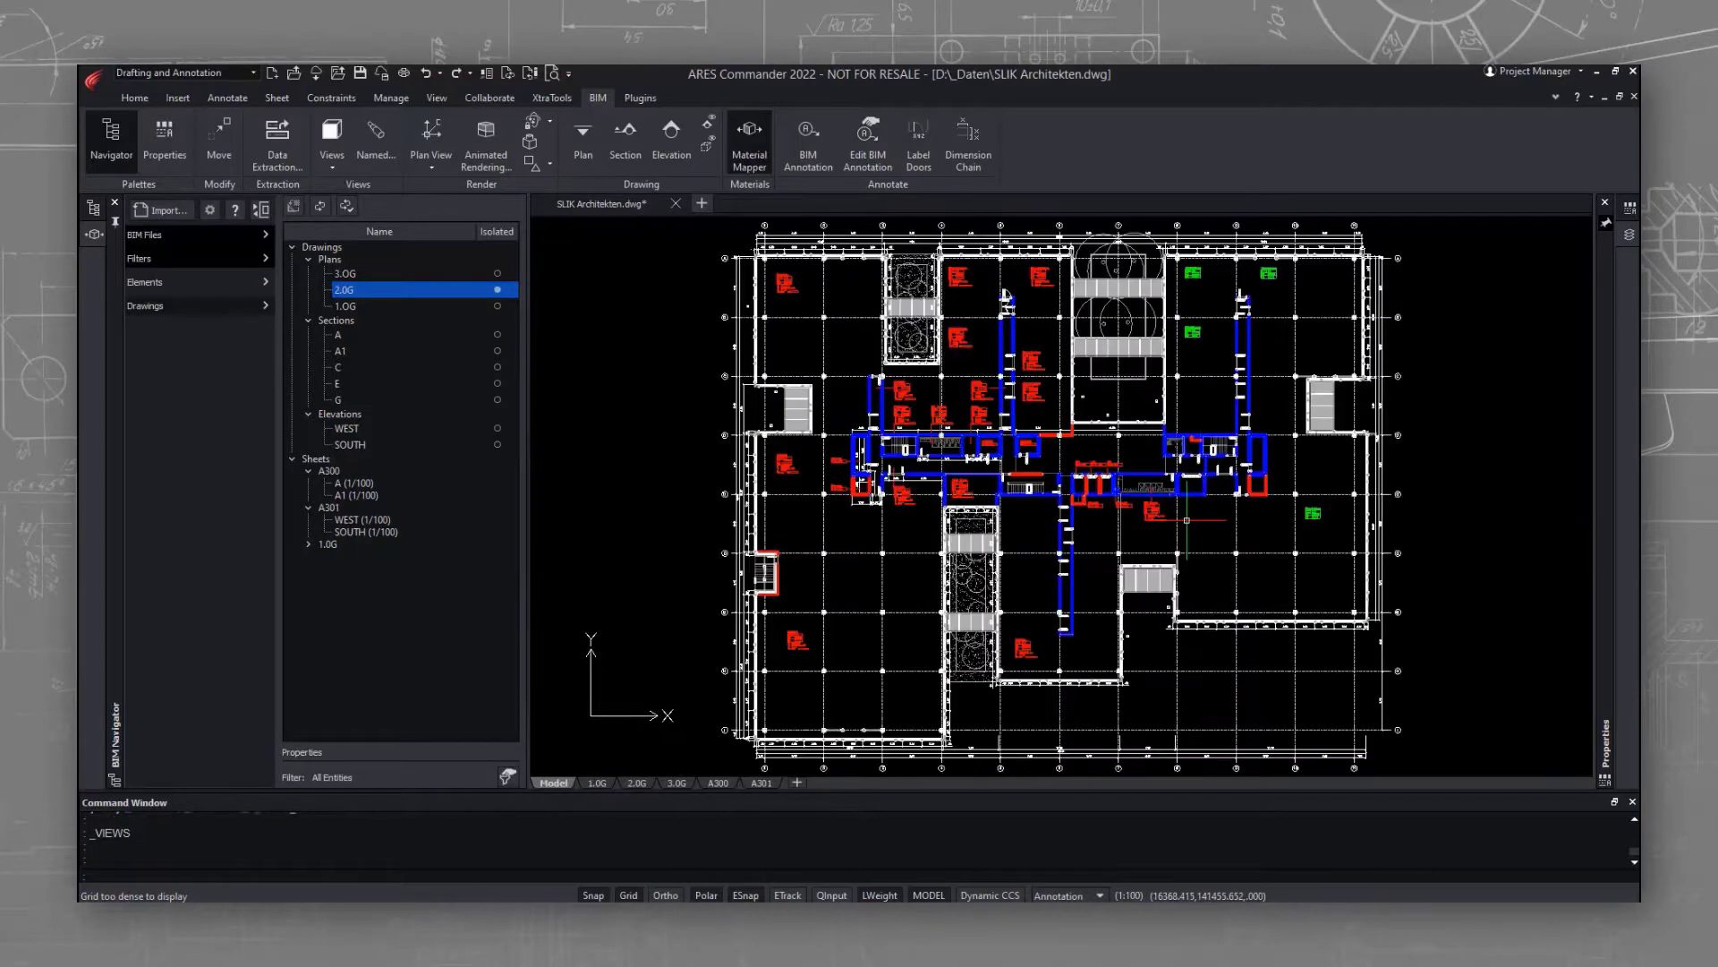
{"action": "mouse_move", "coordinate": [918, 140]}
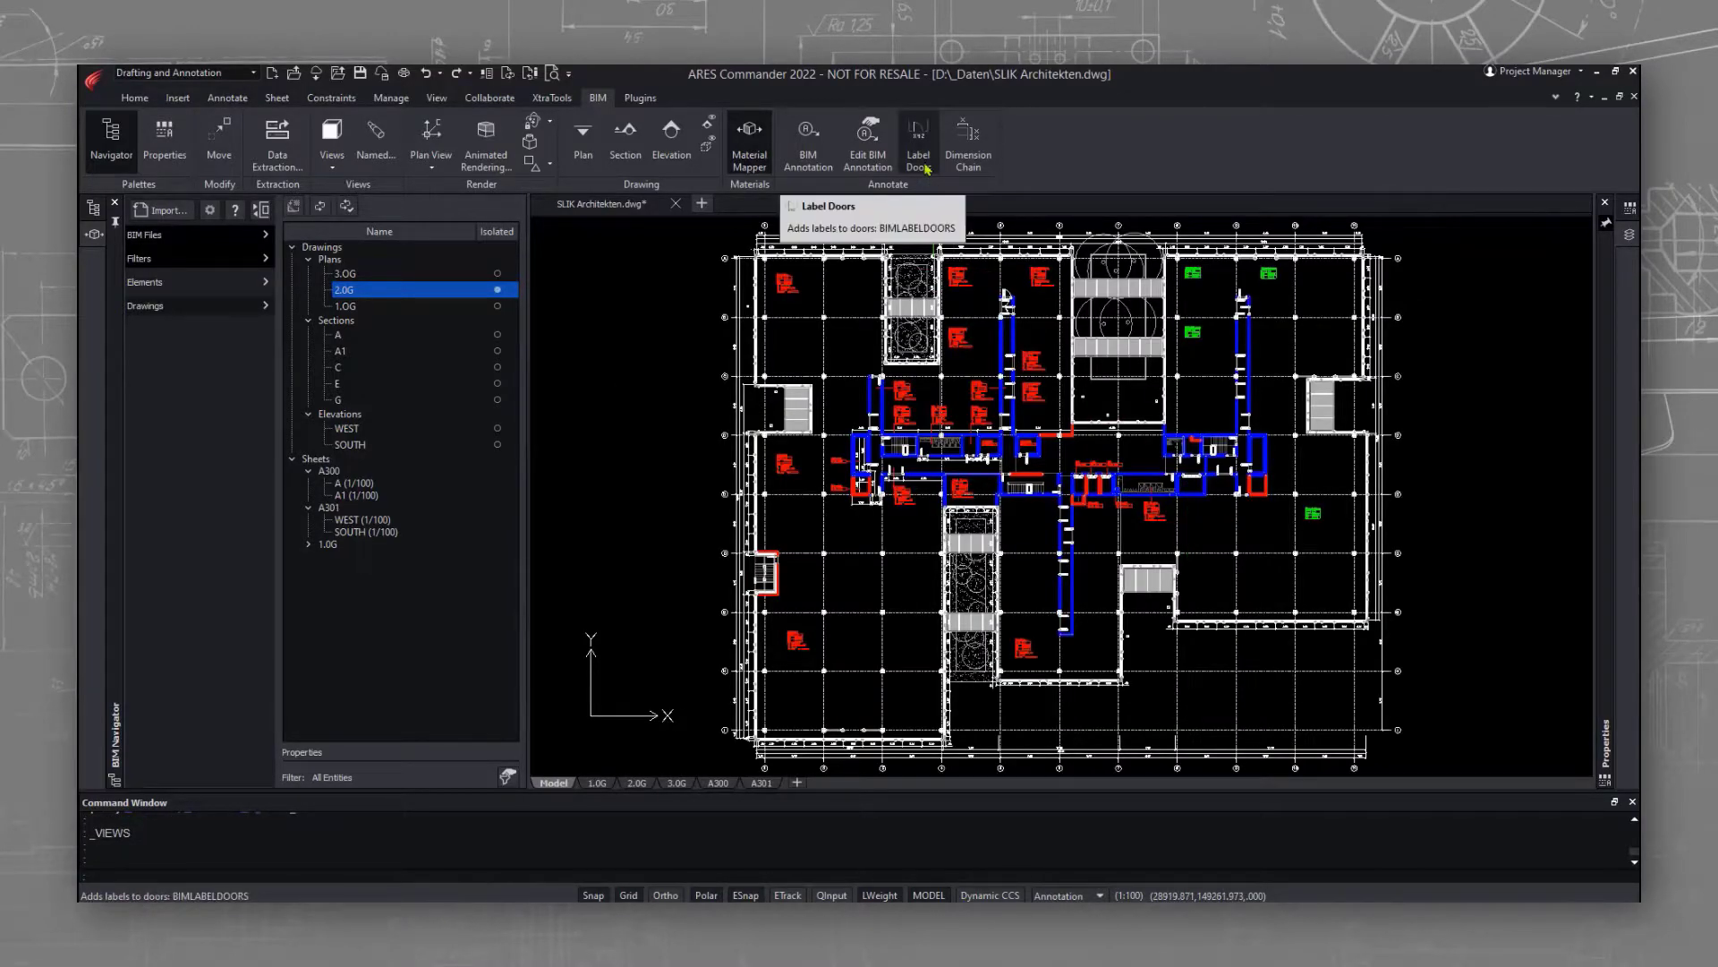
Start Label Doors and enter 'DL31nhw' as the label block definition
{"action": "left_click", "coordinate": [918, 137]}
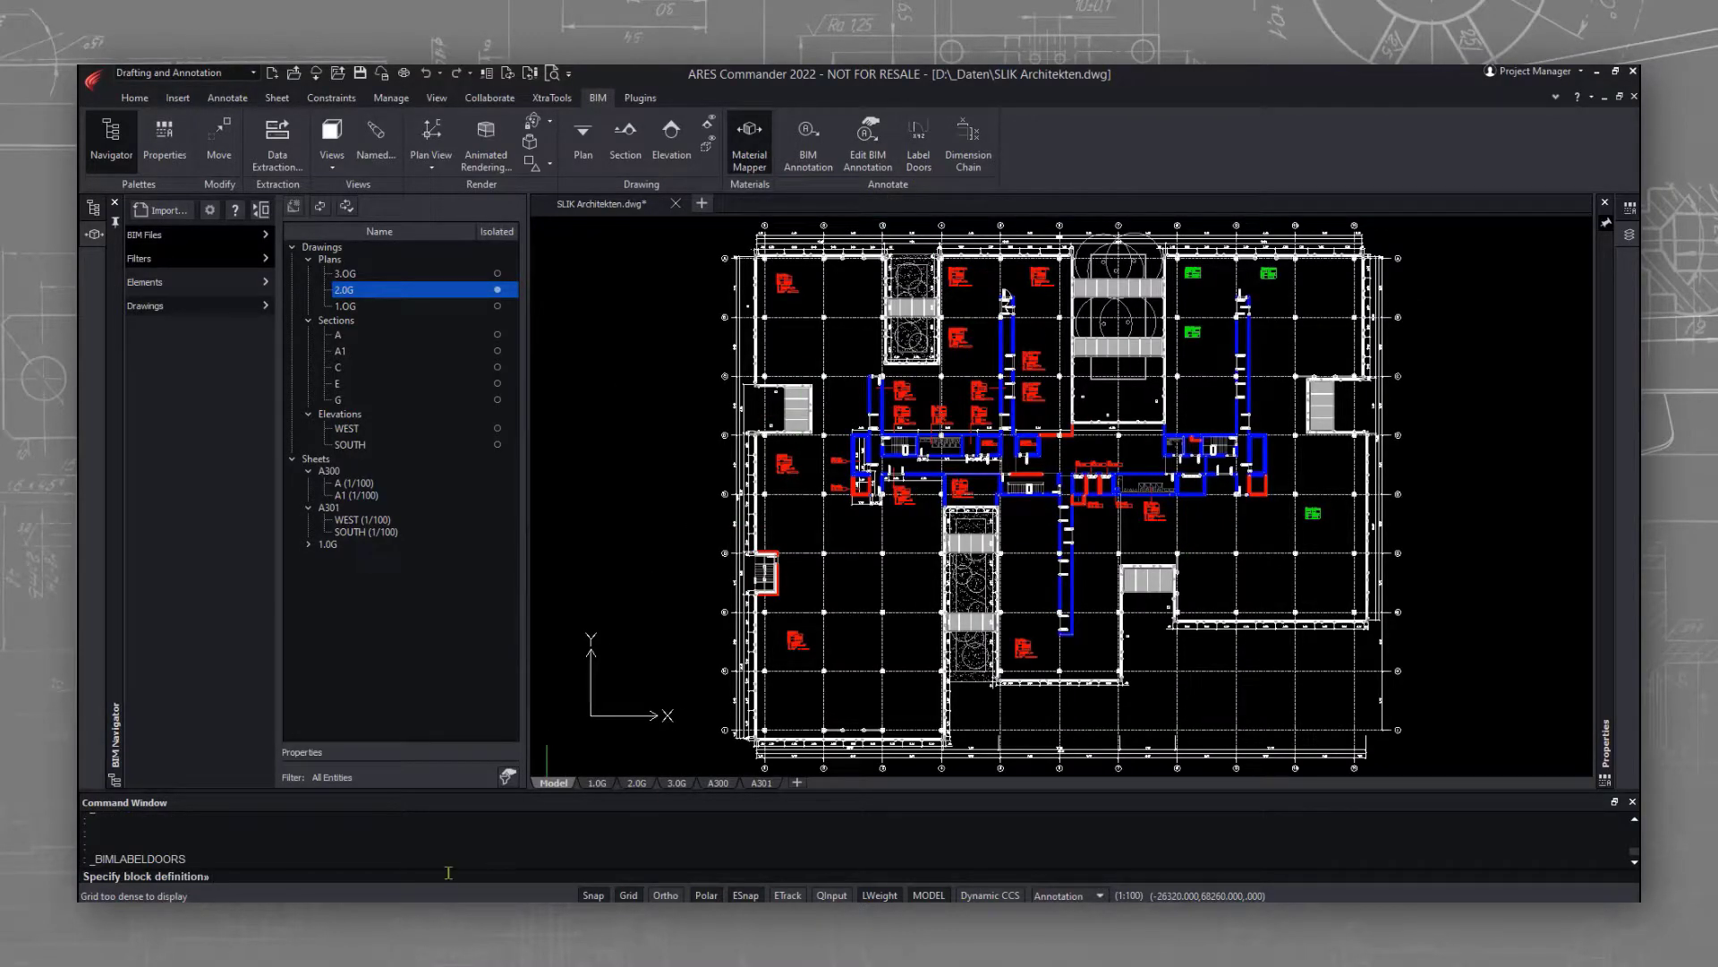
{"action": "type", "text": "DL31nhw"}
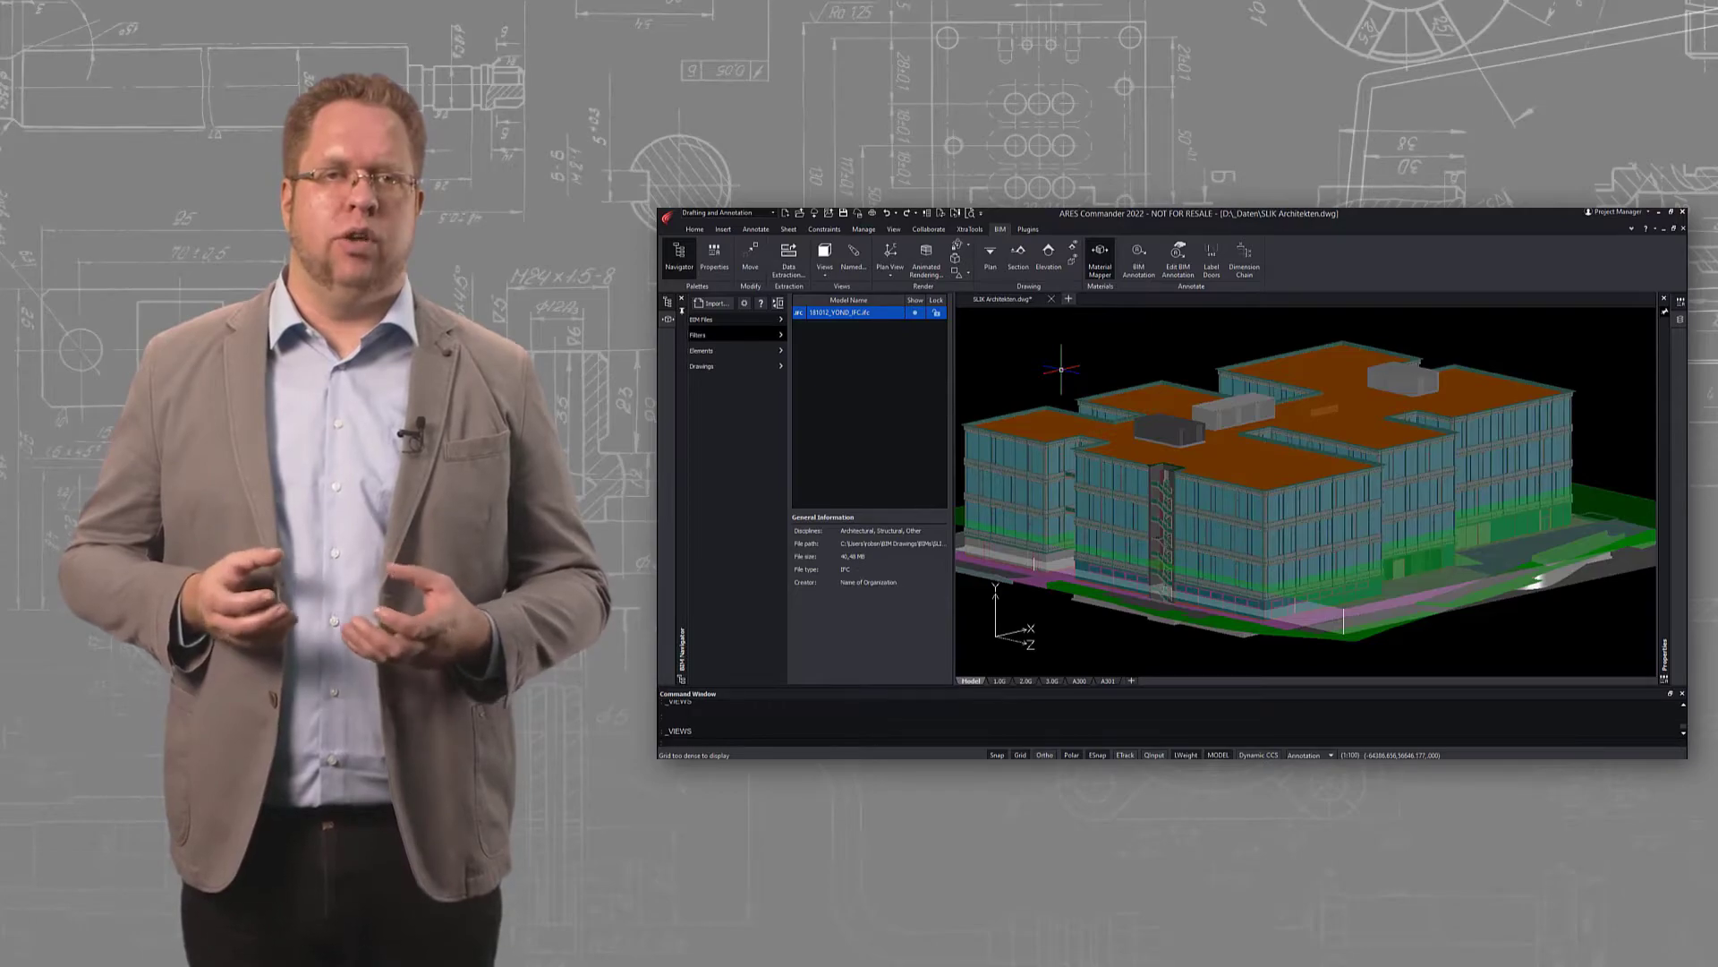
{"action": "mouse_move", "coordinate": [1472, 331]}
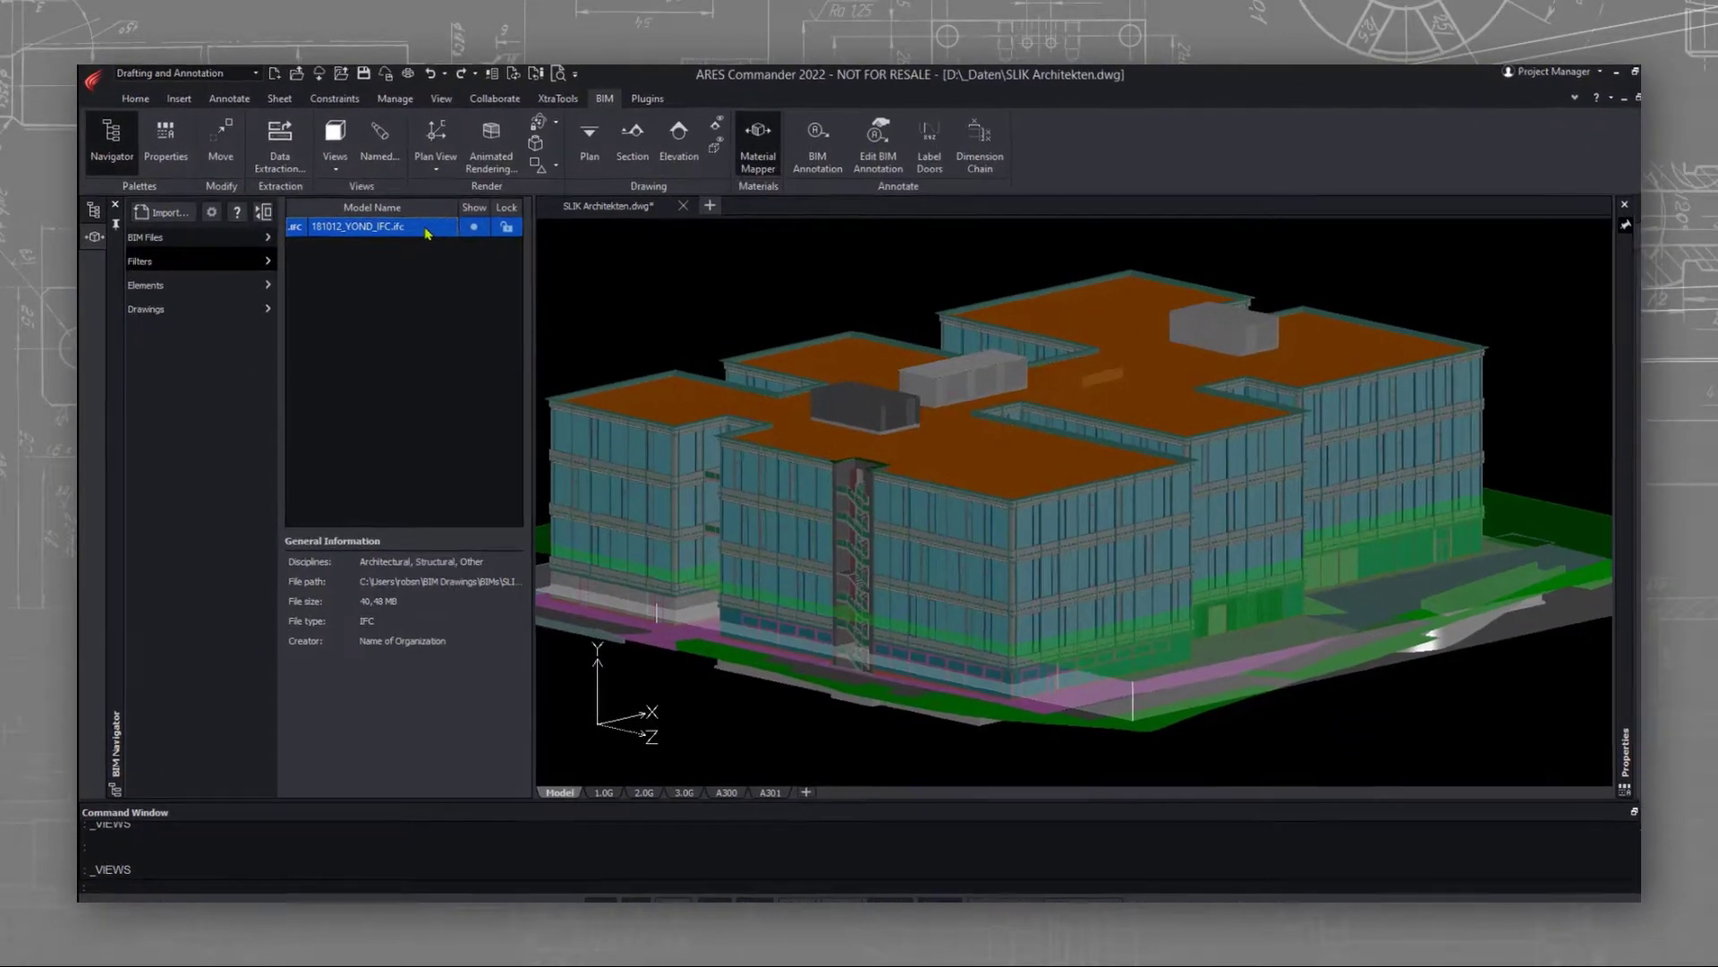
Reload the IFC model from the newer file 201112-A_YOND_IFC.ifc
{"action": "right_click", "coordinate": [358, 225]}
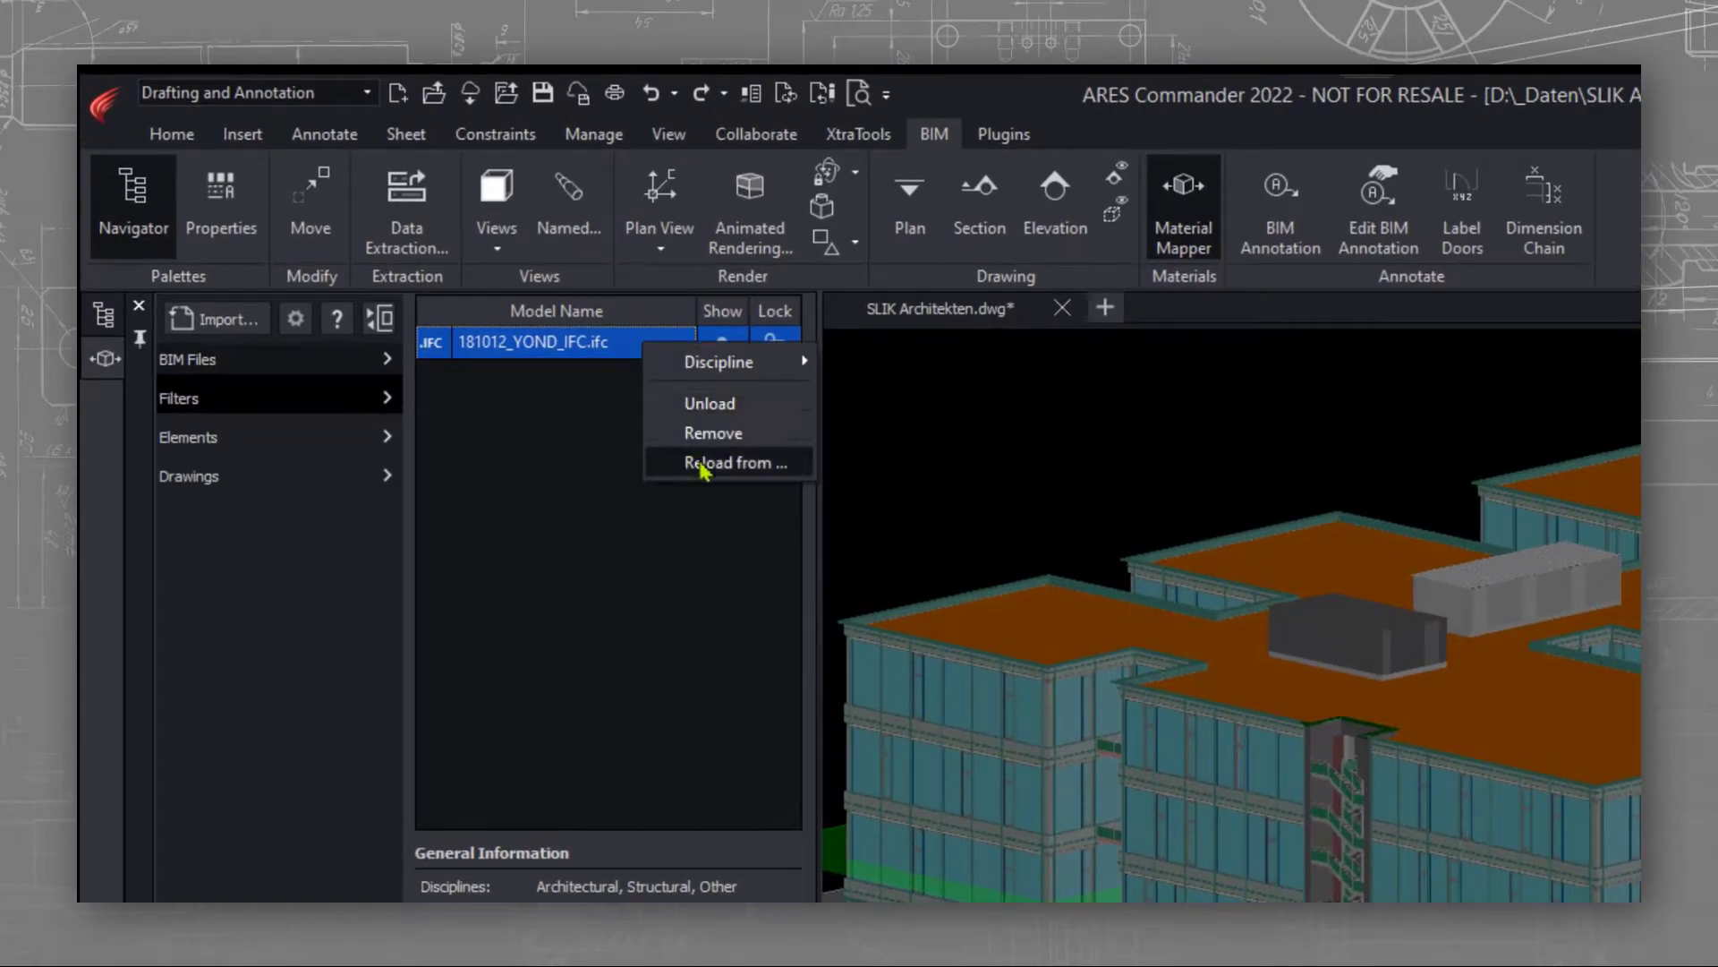
{"action": "left_click", "coordinate": [728, 462]}
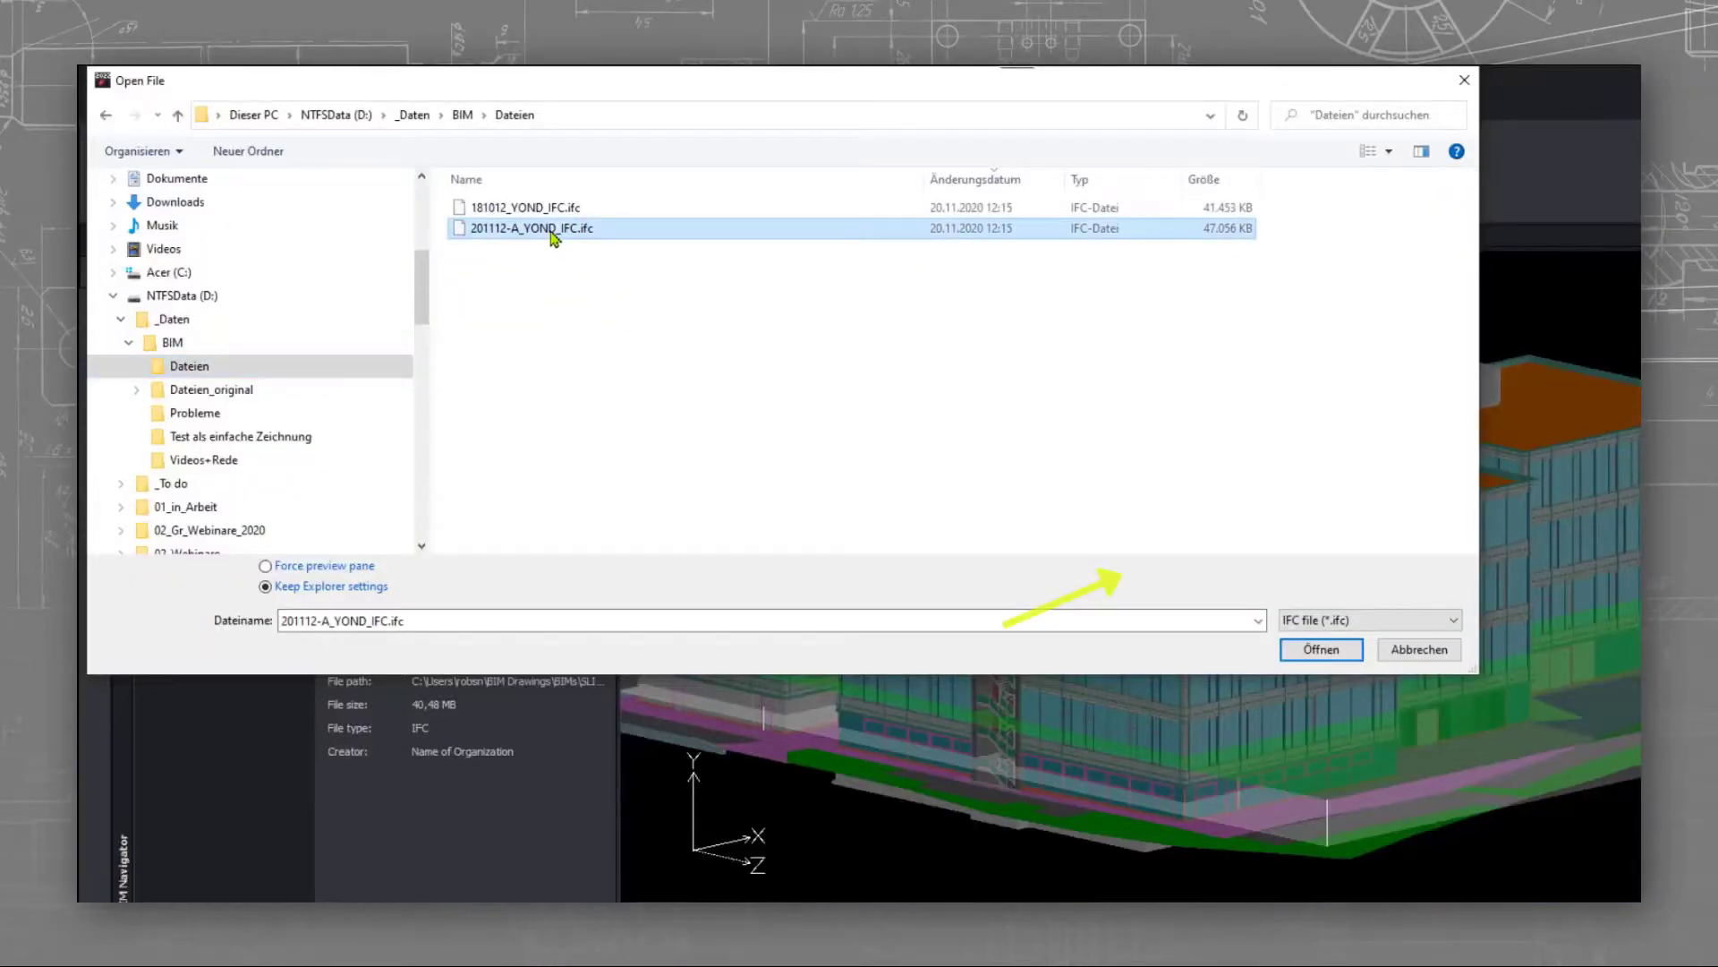
{"action": "left_click", "coordinate": [1319, 649]}
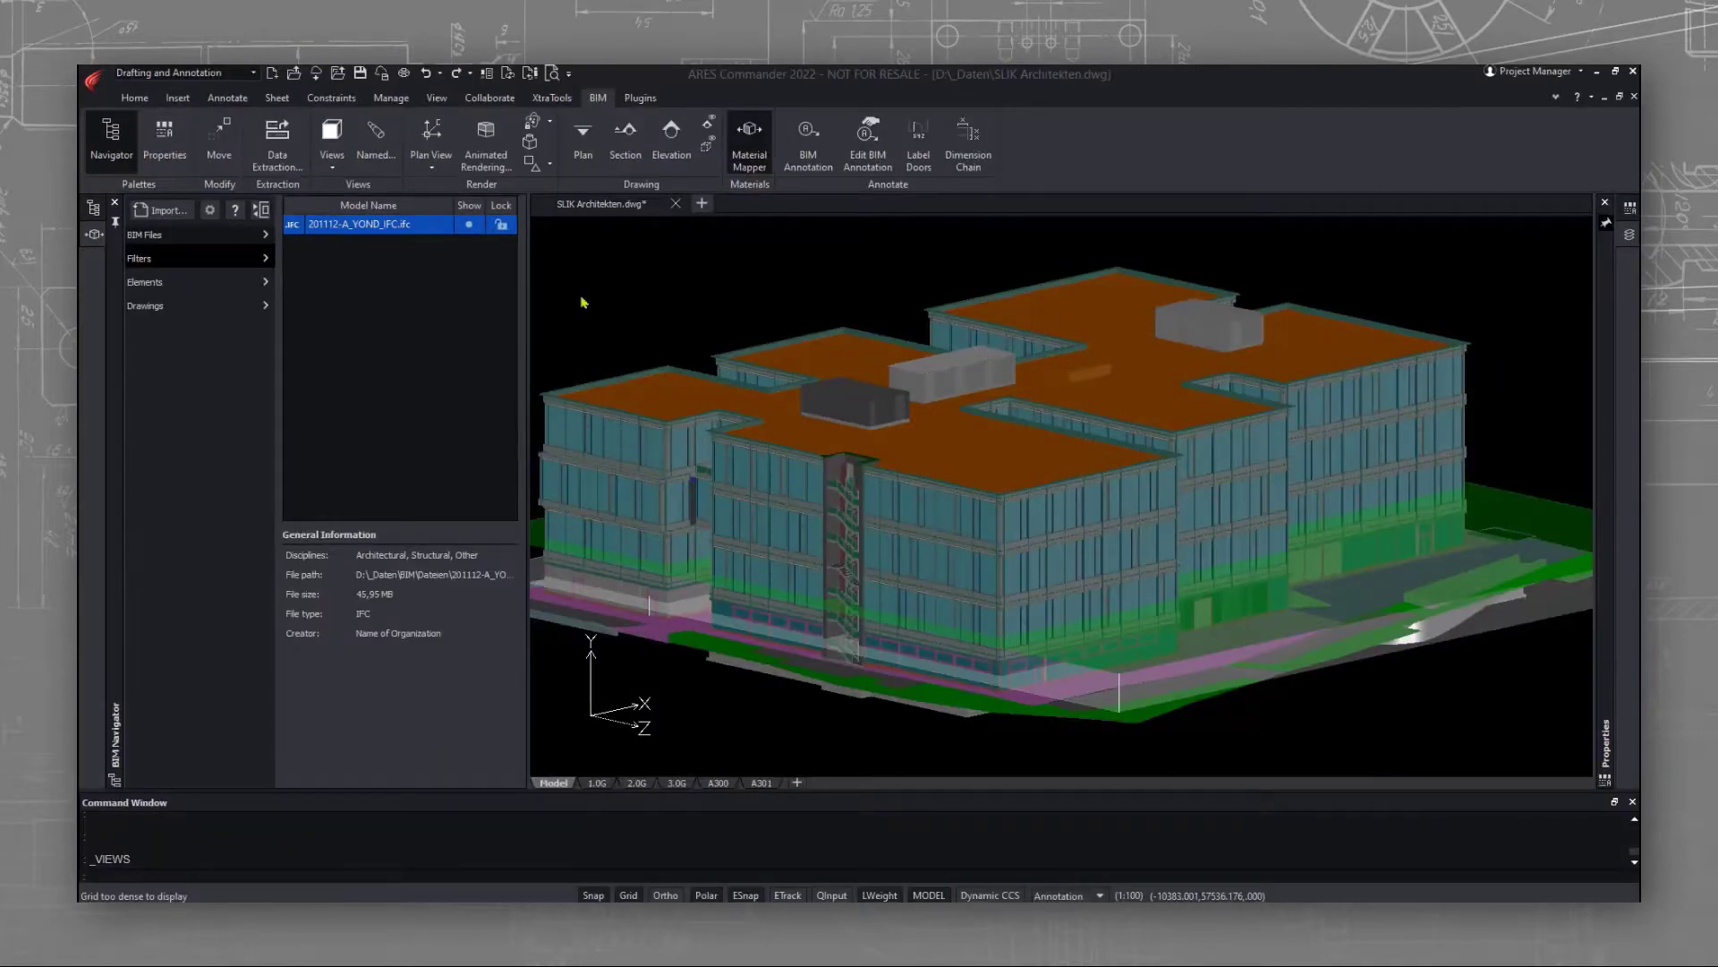
Select the 2.OG plan in Drawings and refresh it from the reloaded model
{"action": "left_click", "coordinate": [145, 307]}
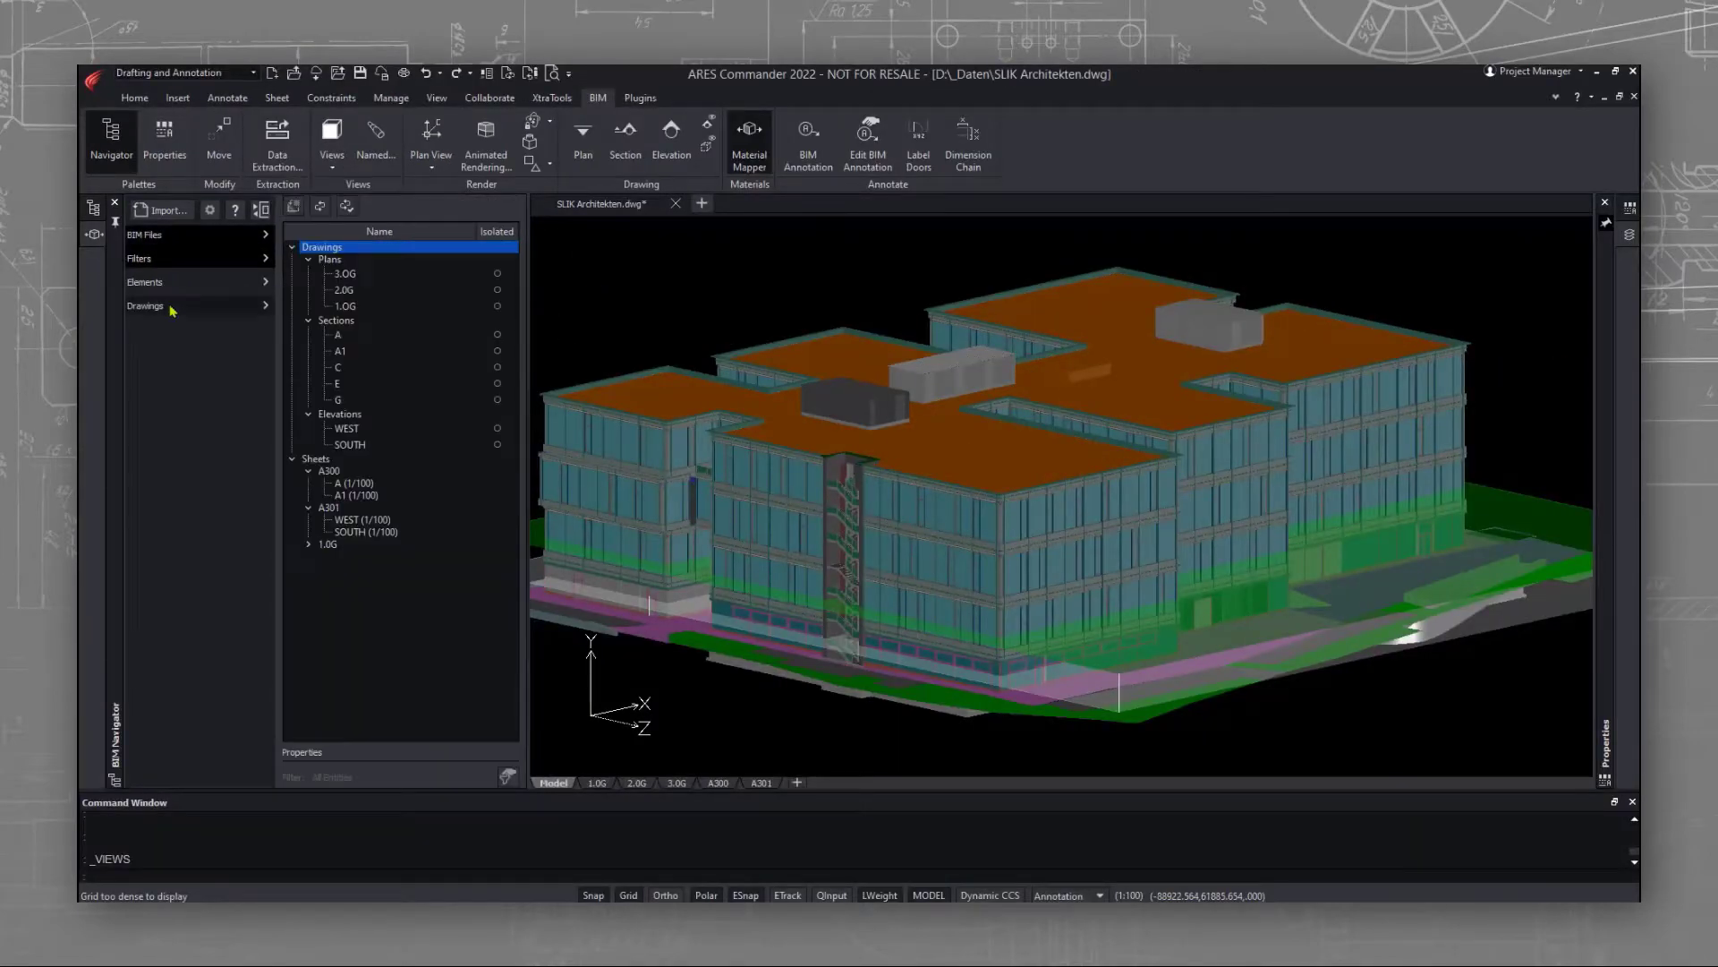
{"action": "left_click", "coordinate": [345, 289]}
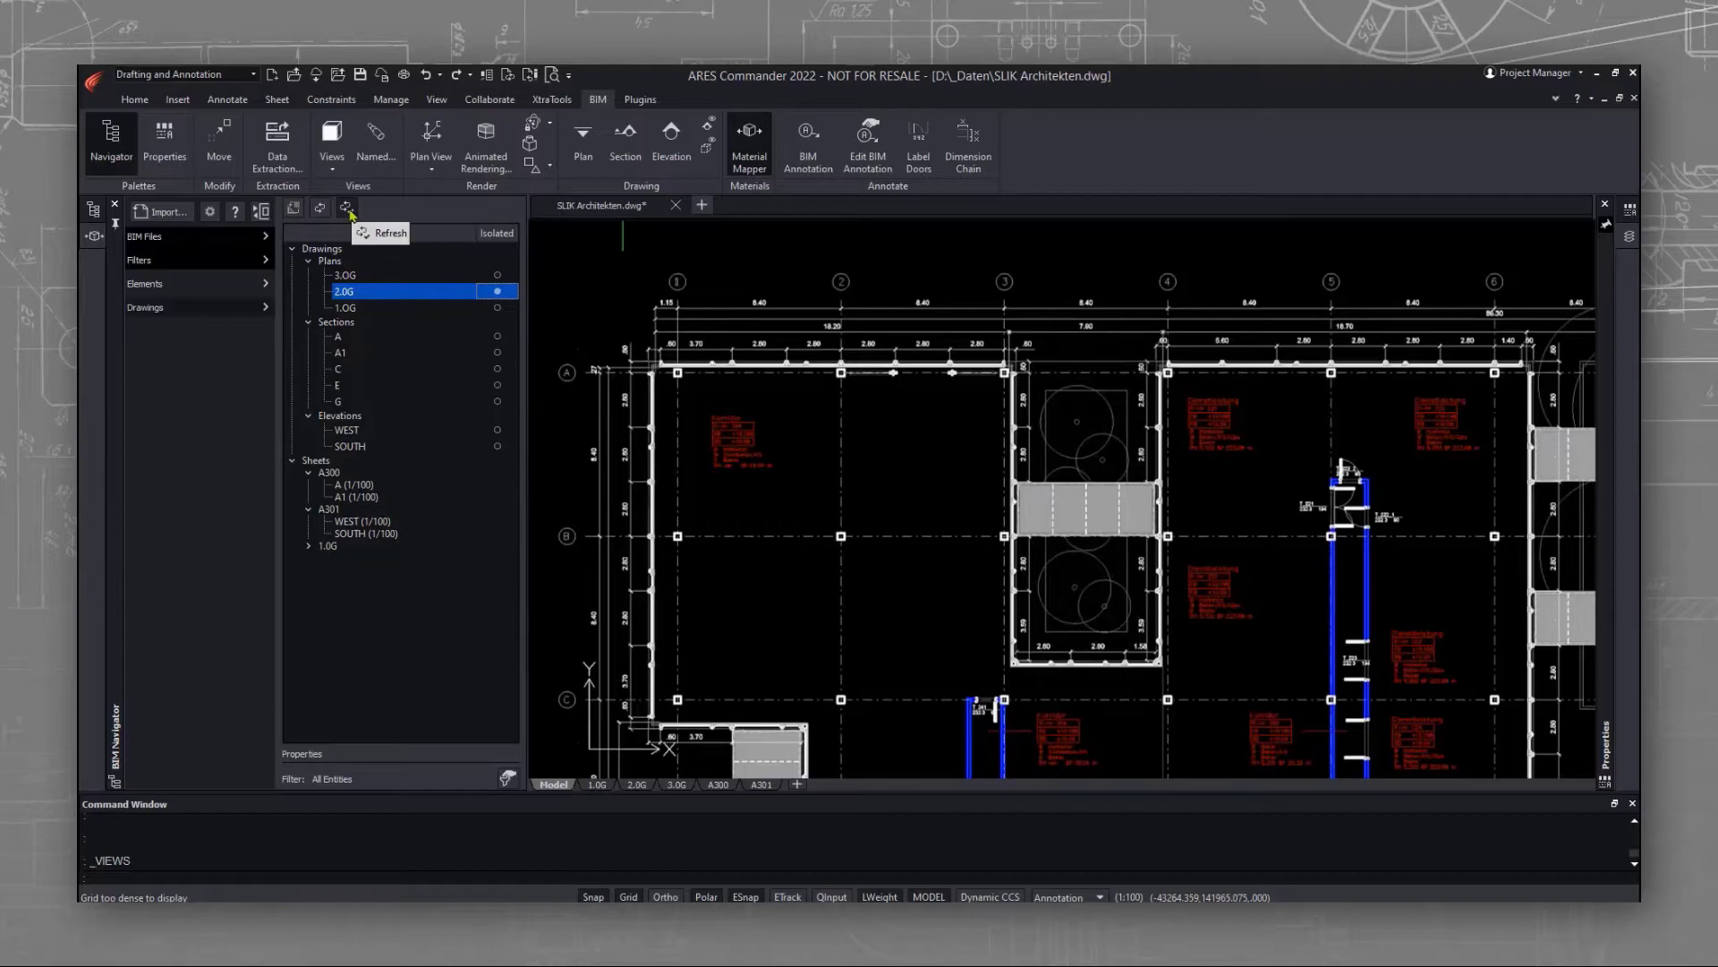
{"action": "left_click", "coordinate": [347, 210]}
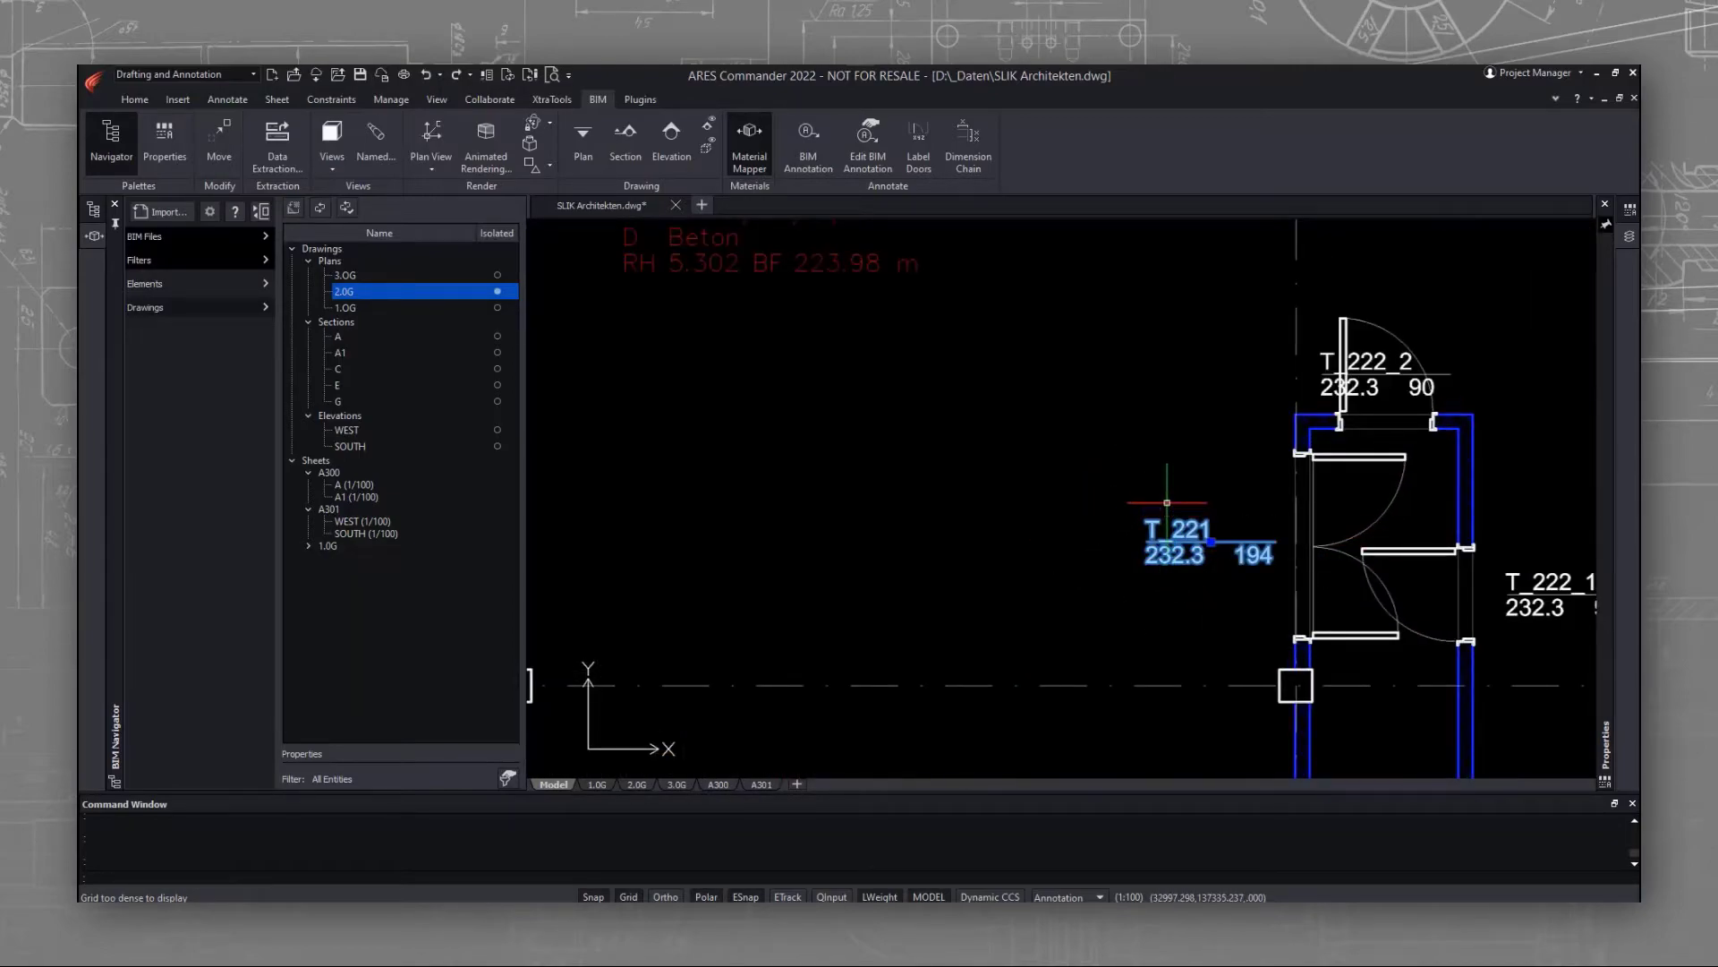
{"action": "mouse_move", "coordinate": [910, 366]}
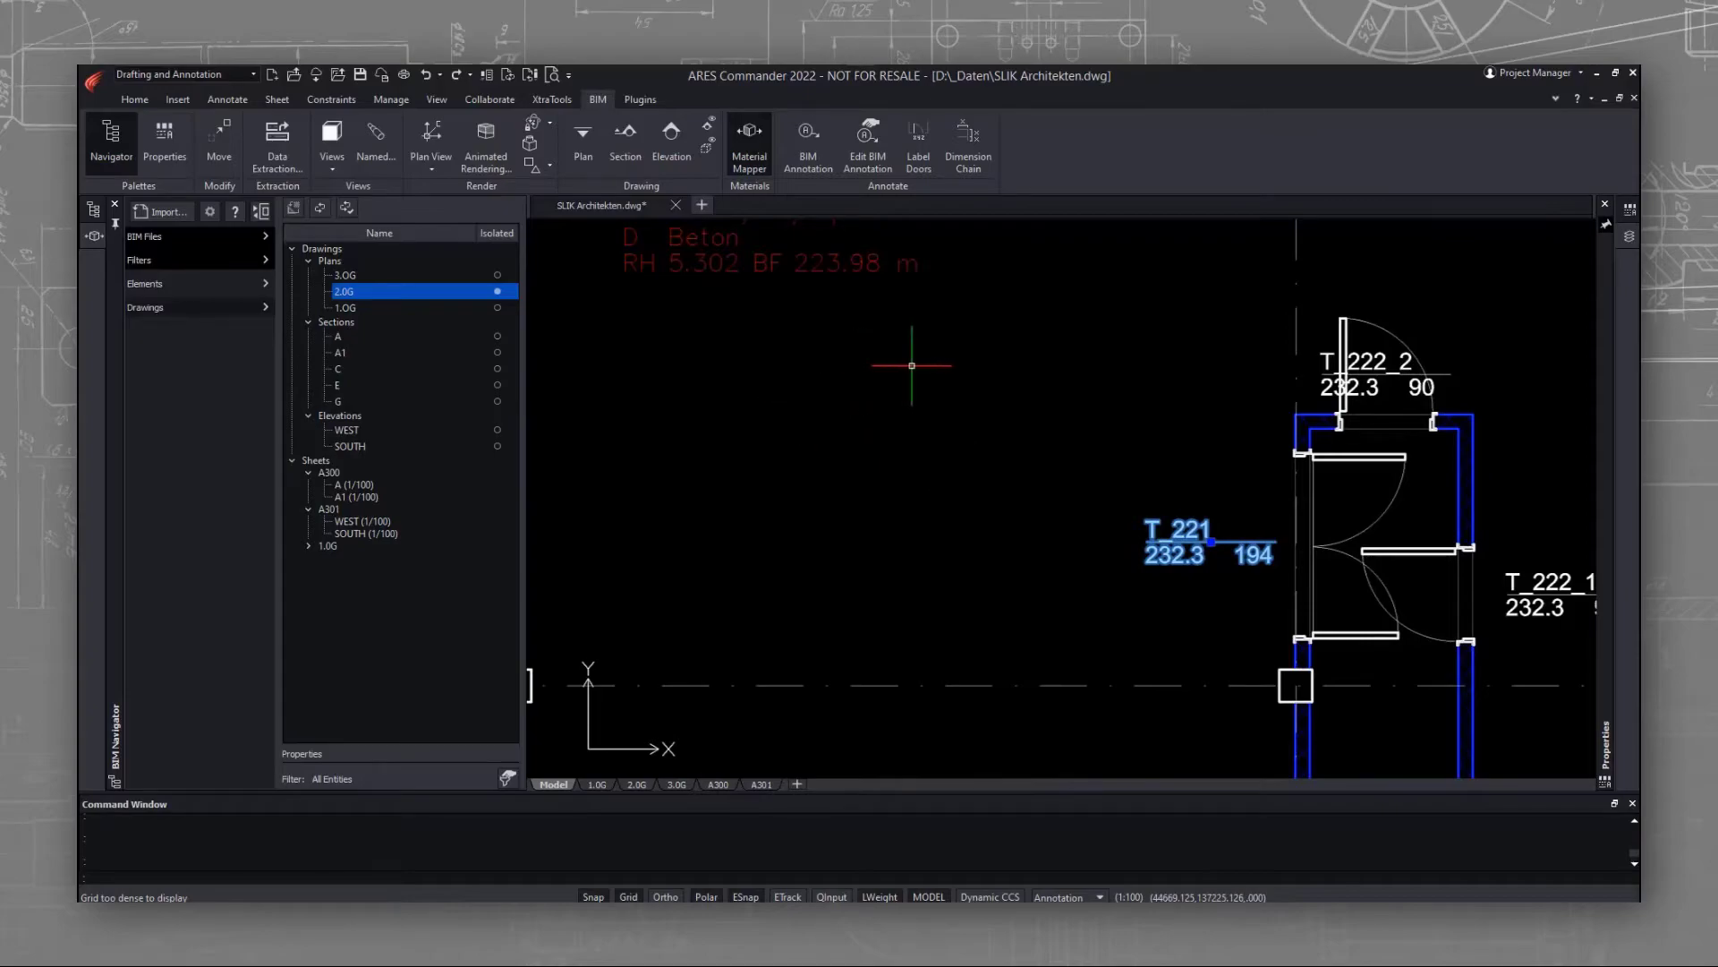